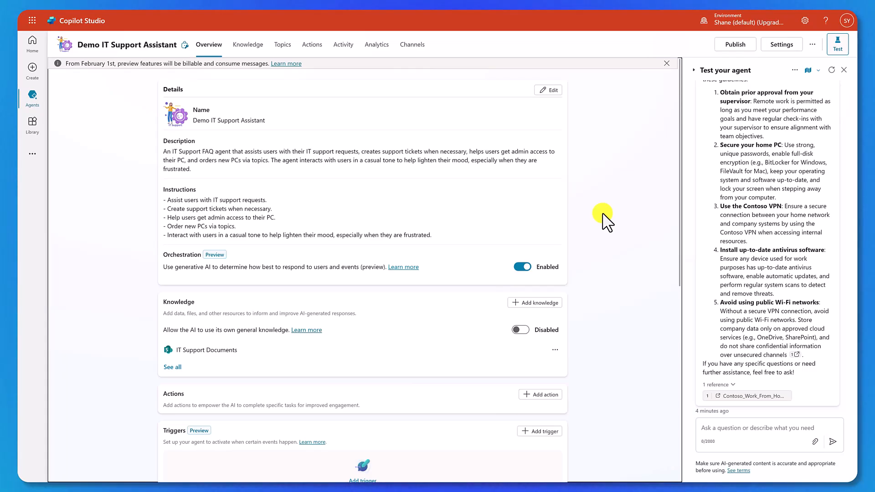
Start adding a new action and search the catalog for 'sharepoint'
scroll("down", 3)
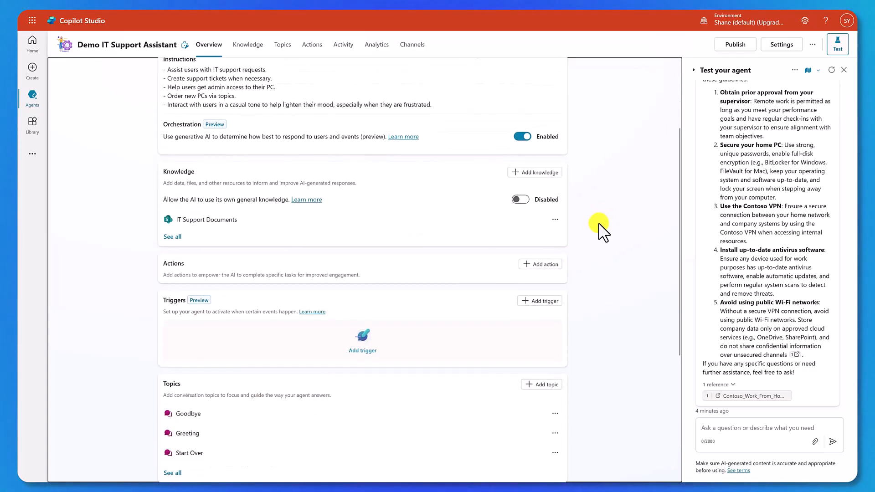
scroll("down", 3)
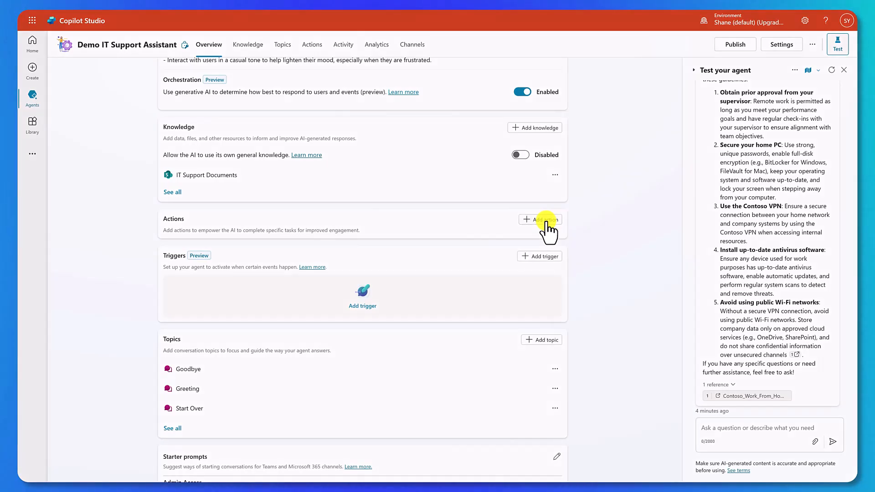
left_click(539, 219)
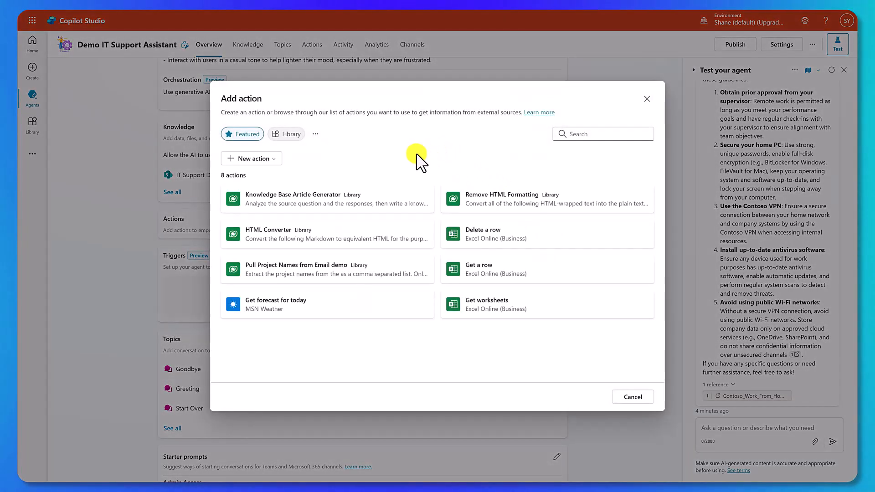
left_click(286, 133)
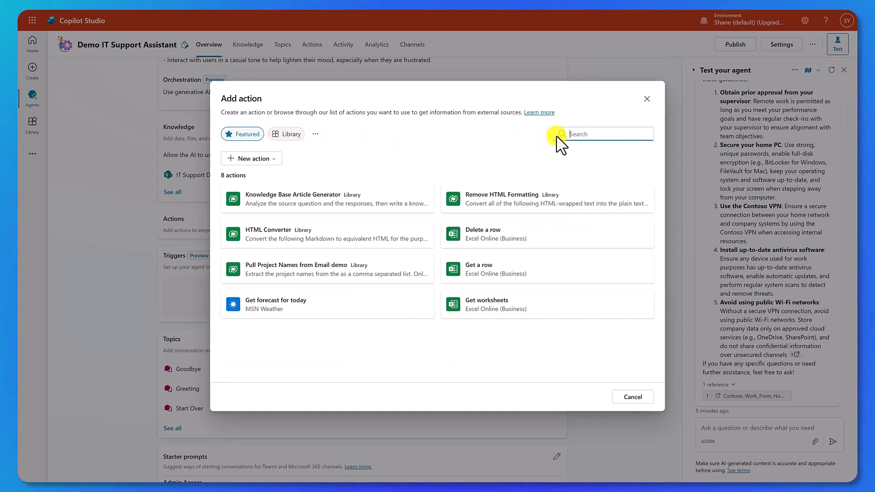
mouse_move(489, 142)
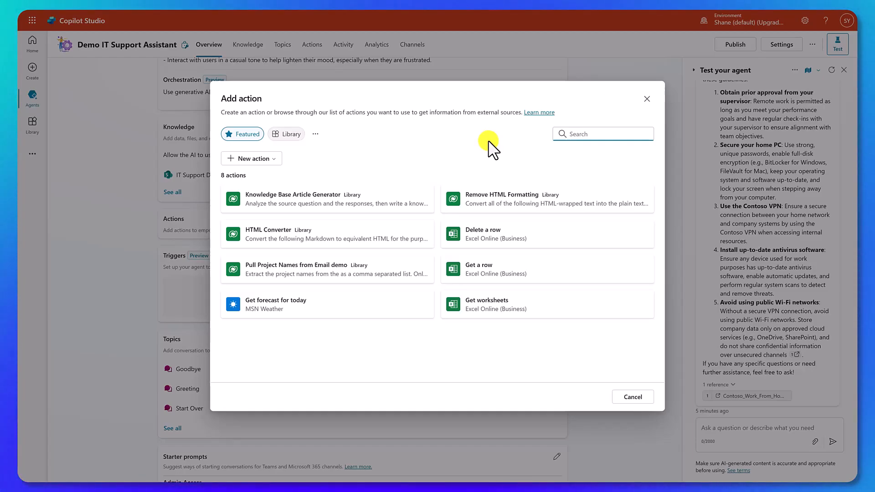
type("sharepoint")
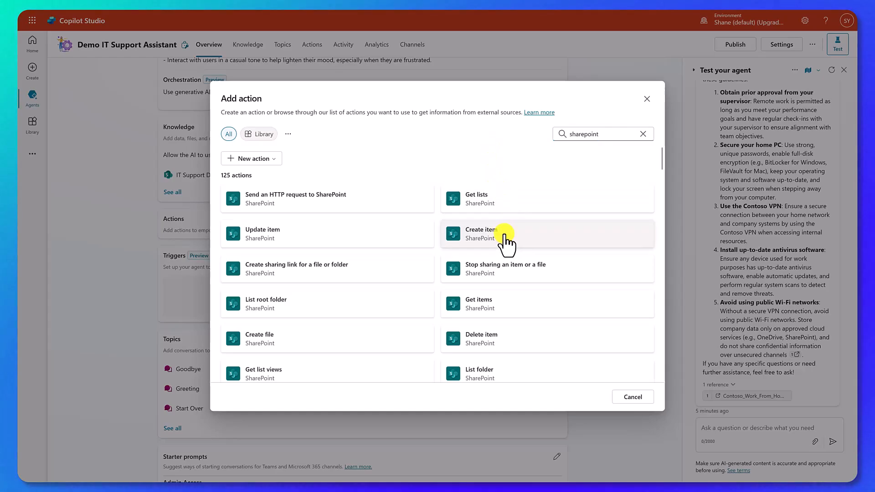
Choose the SharePoint 'Create item' action tile to reach its connection step
left_click(480, 234)
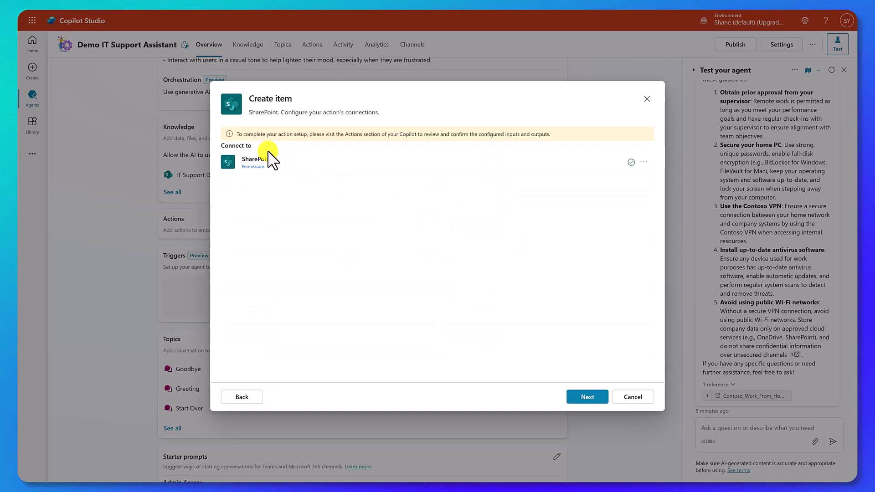
mouse_move(263, 177)
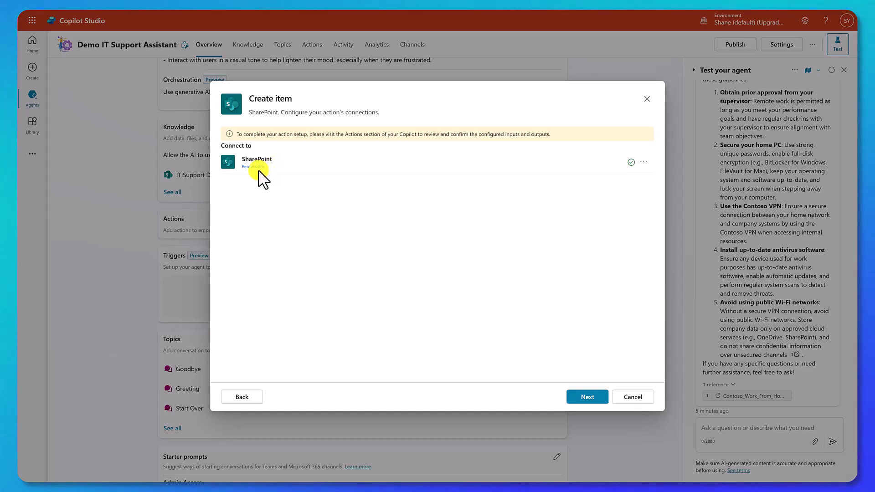
mouse_move(525, 203)
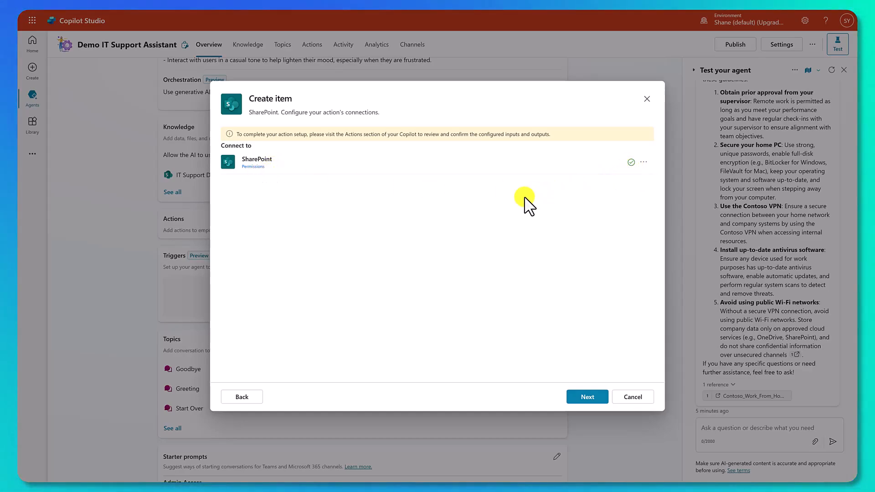
mouse_move(521, 203)
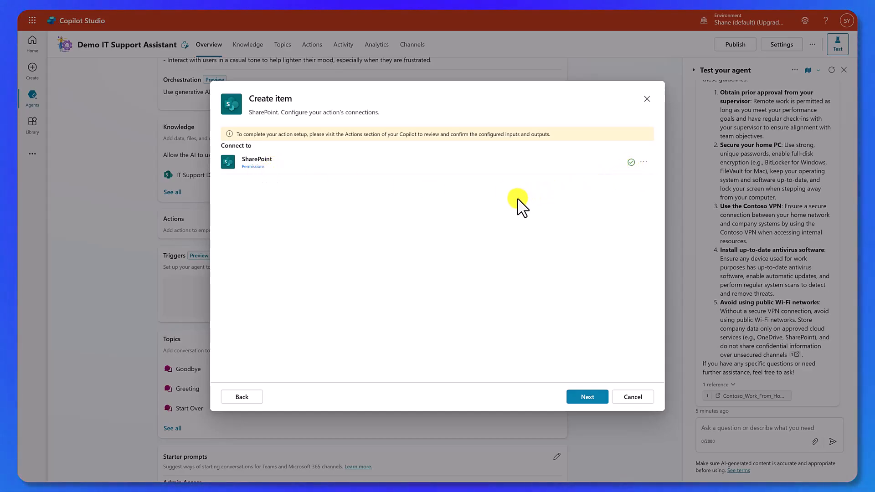
mouse_move(533, 265)
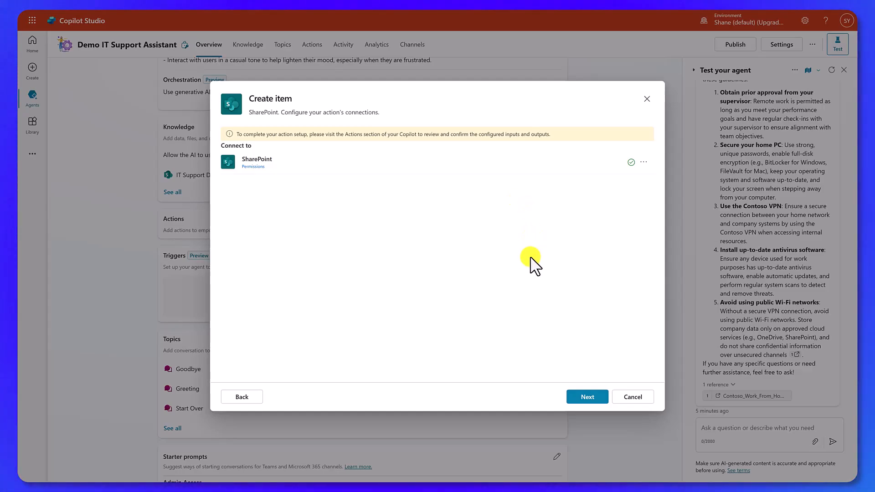
Continue past the connection and rename the action to 'Create Support Ticket'
left_click(586, 397)
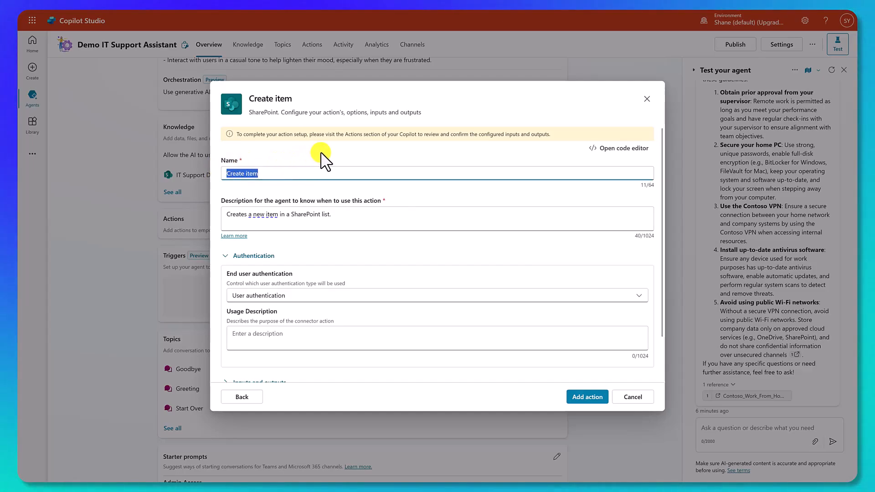
type("c")
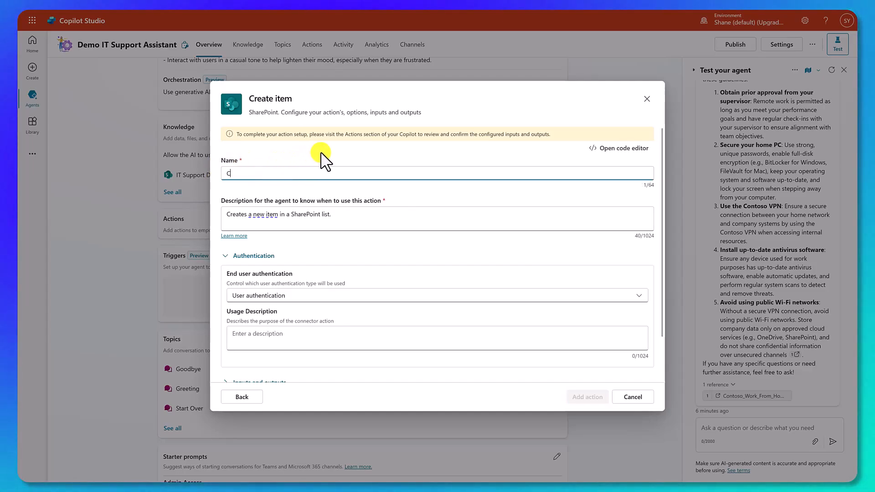
type("Create Support Ticket")
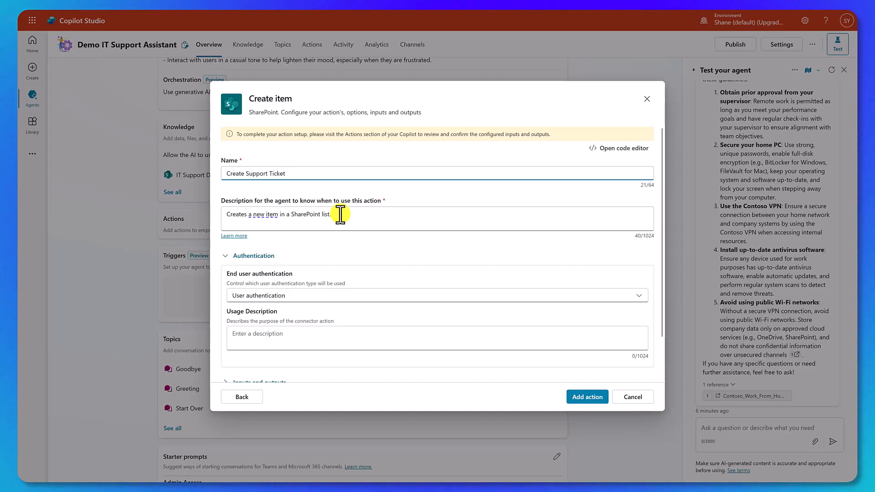
mouse_move(421, 224)
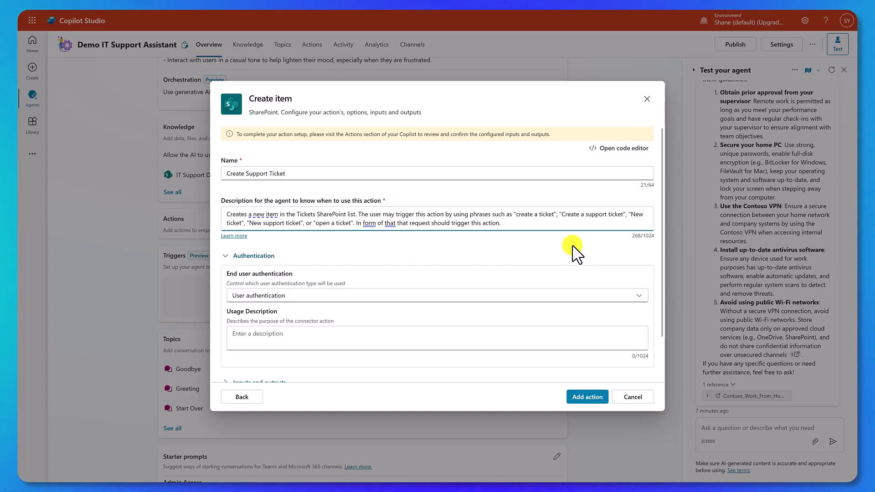
mouse_move(549, 250)
type("Any")
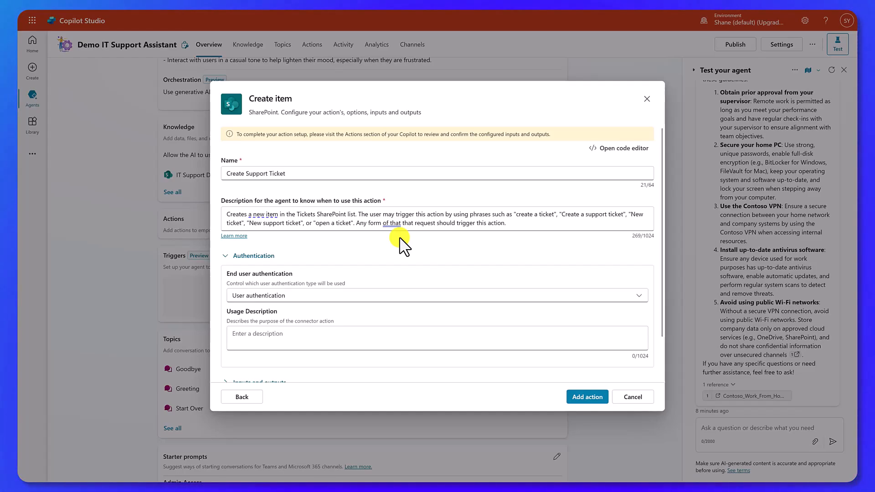
scroll("down", 3)
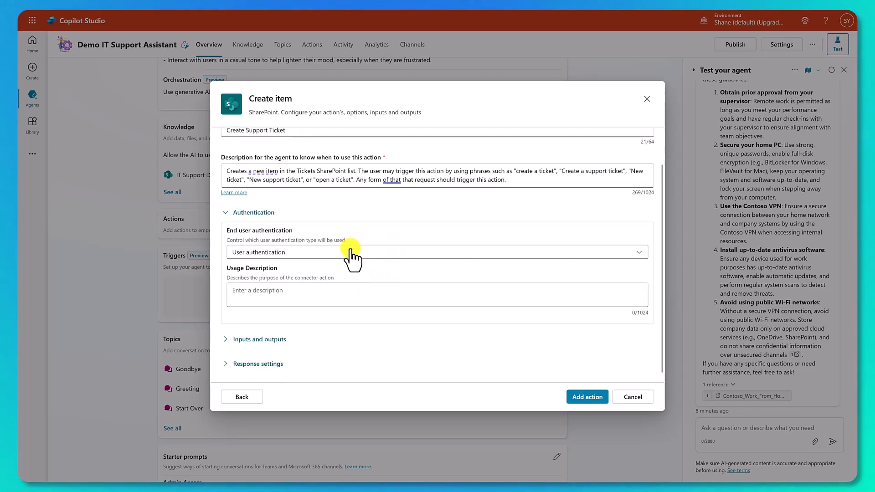
left_click(436, 251)
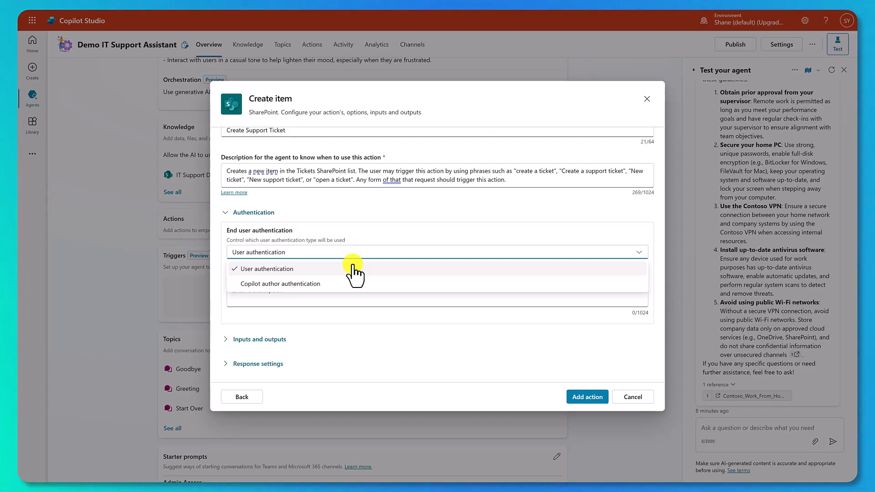
mouse_move(353, 277)
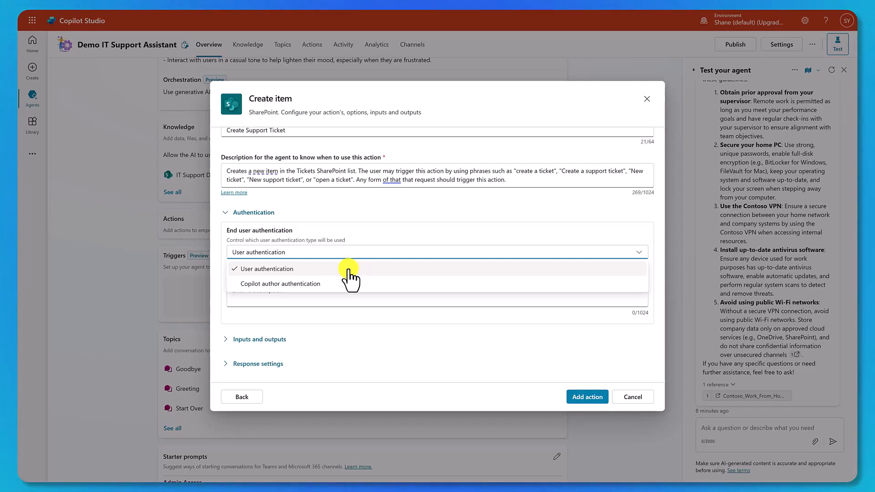
left_click(268, 268)
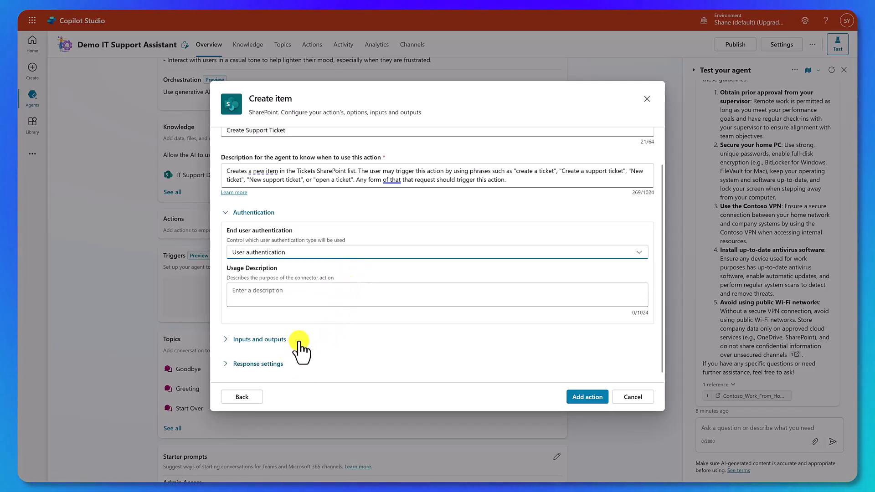
mouse_move(339, 341)
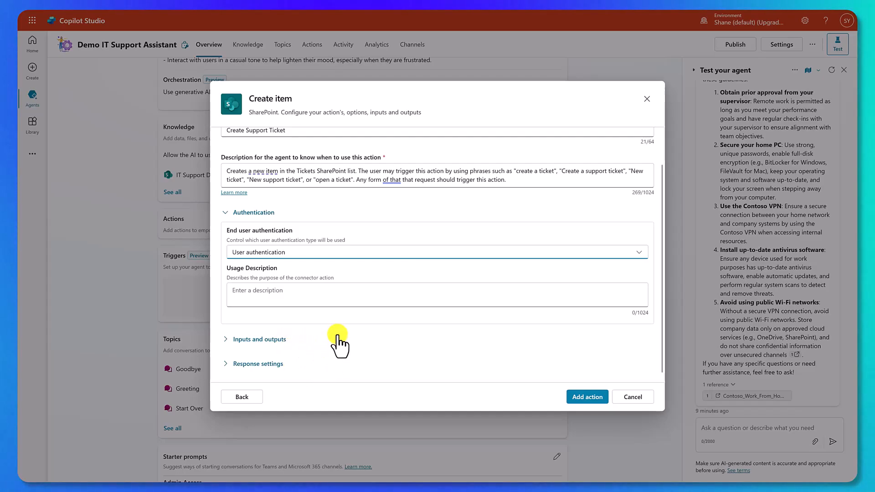
mouse_move(396, 332)
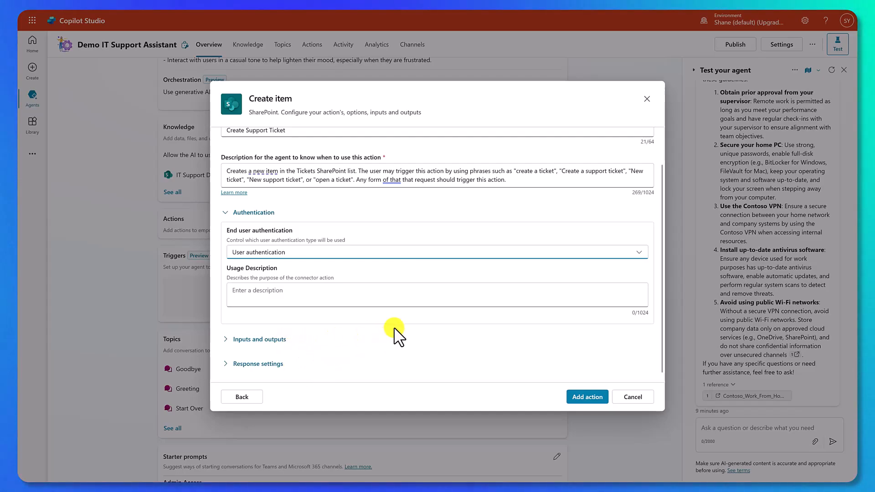
mouse_move(444, 340)
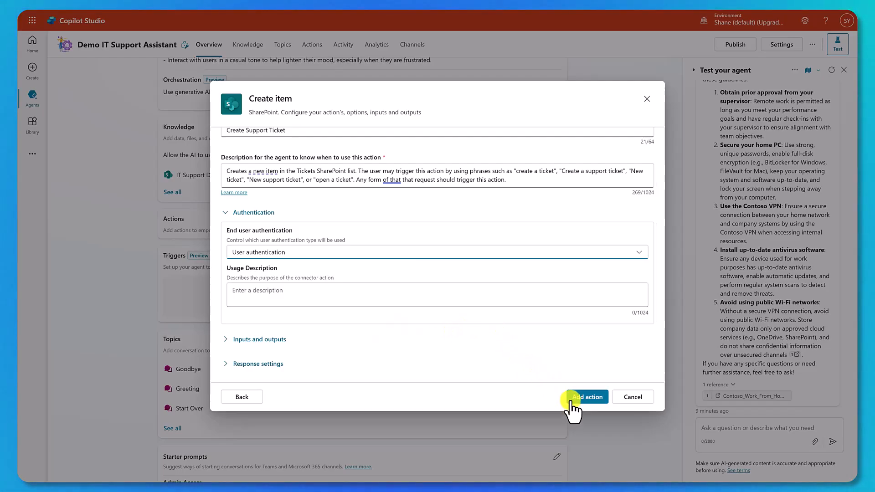
Add the configured action so 'SharePoint - Create item' appears under Actions
left_click(586, 397)
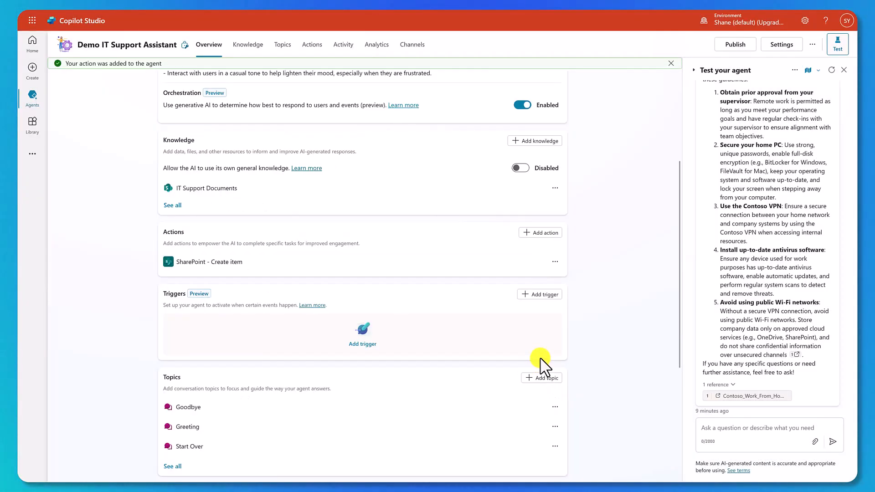
mouse_move(300, 253)
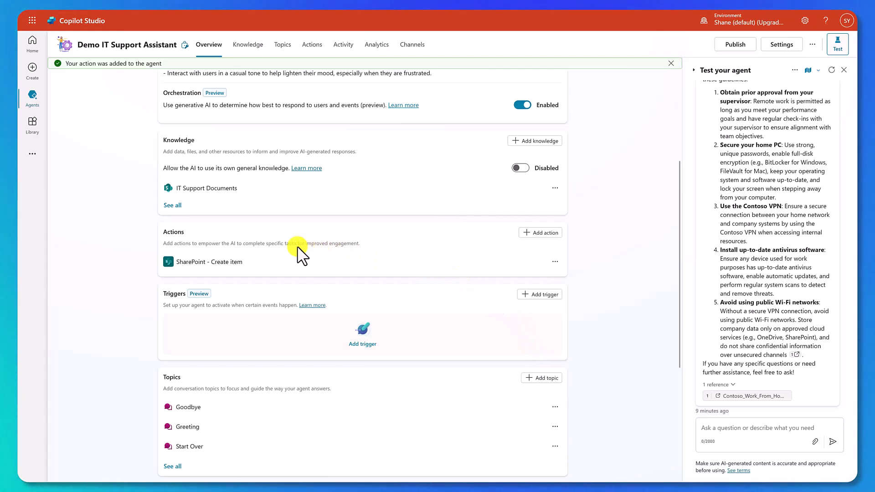
mouse_move(210, 261)
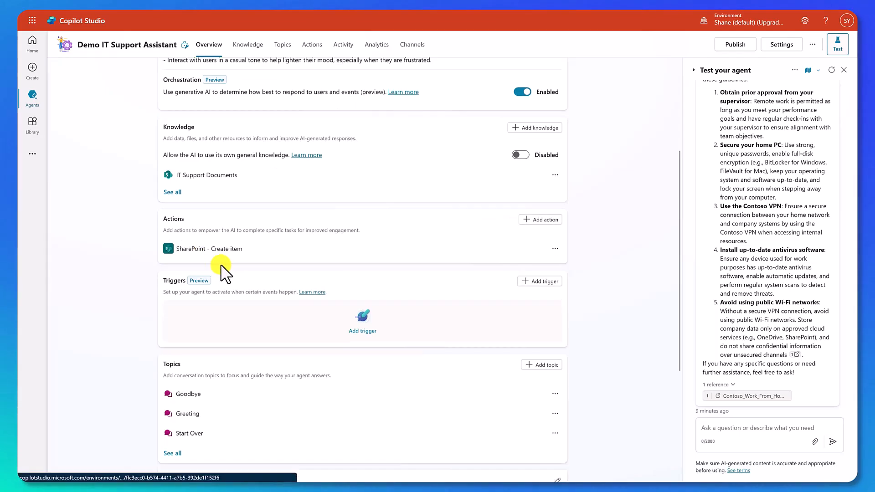
Reopen the action's details and append 'Support Ticket' to its Action name
left_click(209, 248)
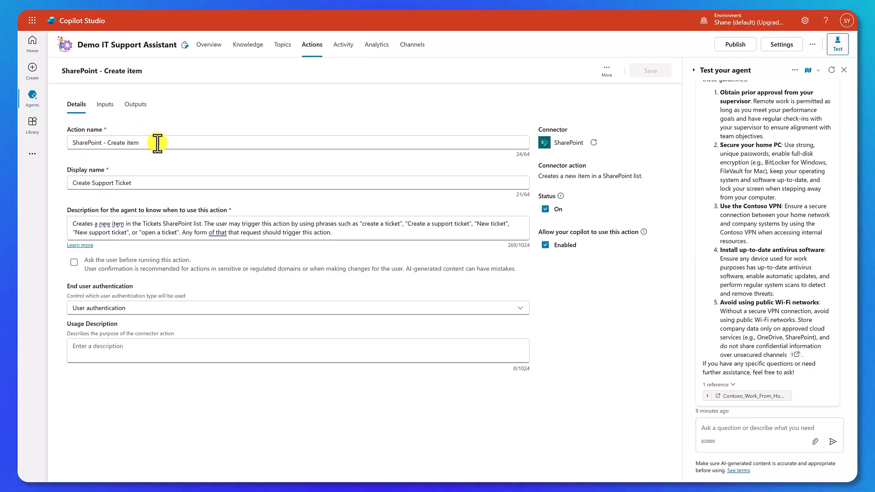
mouse_move(191, 129)
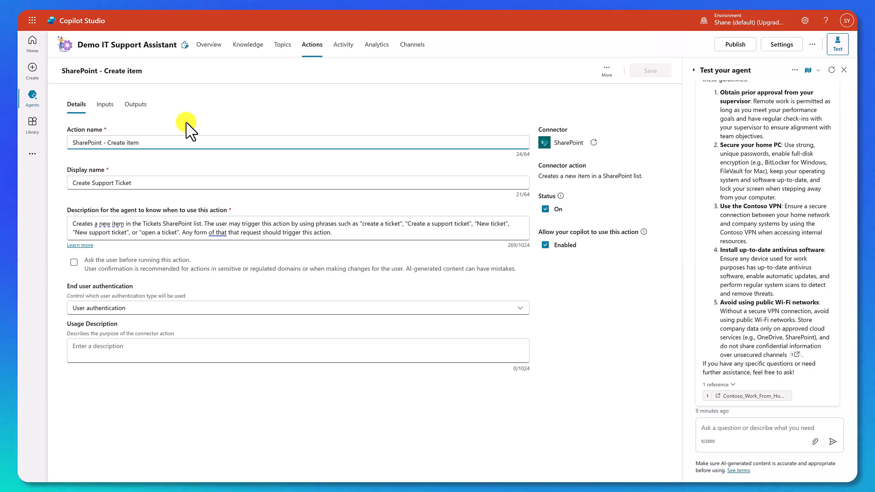
type("Support Ticket")
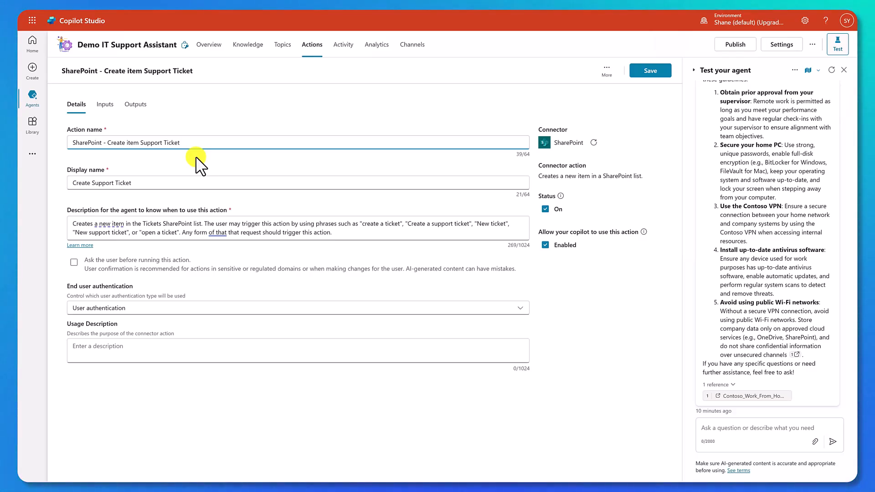
left_click(182, 142)
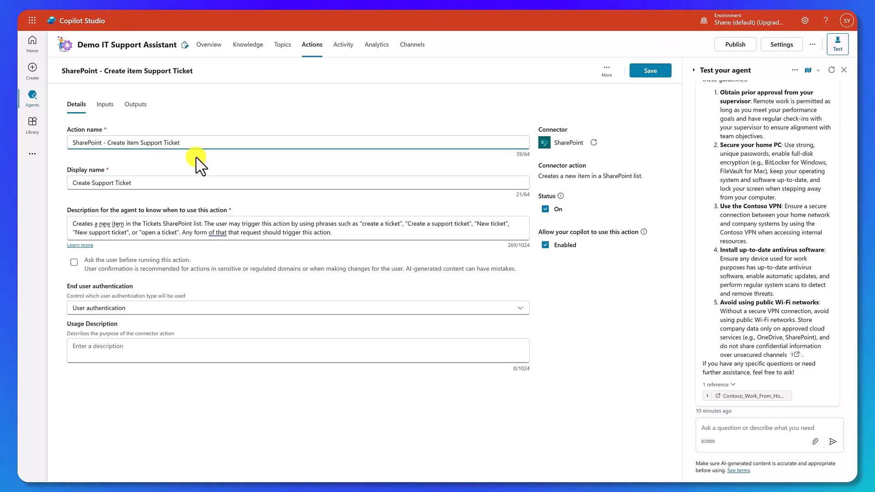
mouse_move(184, 178)
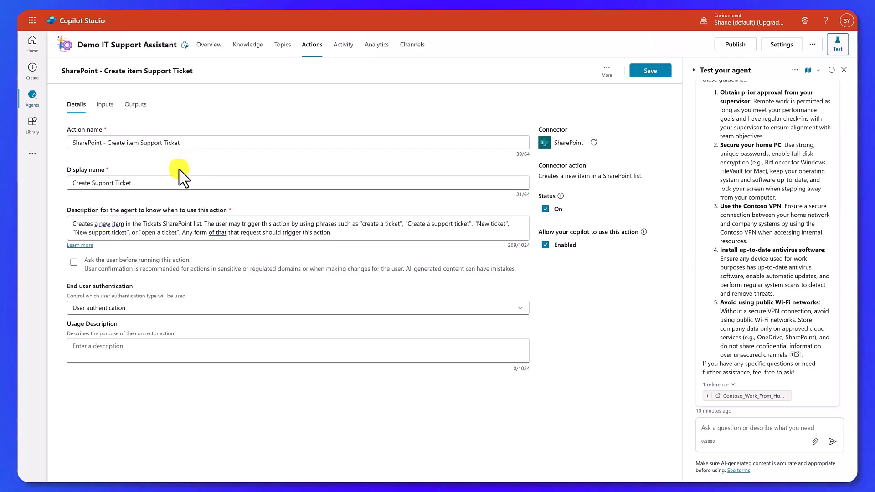
left_click(127, 183)
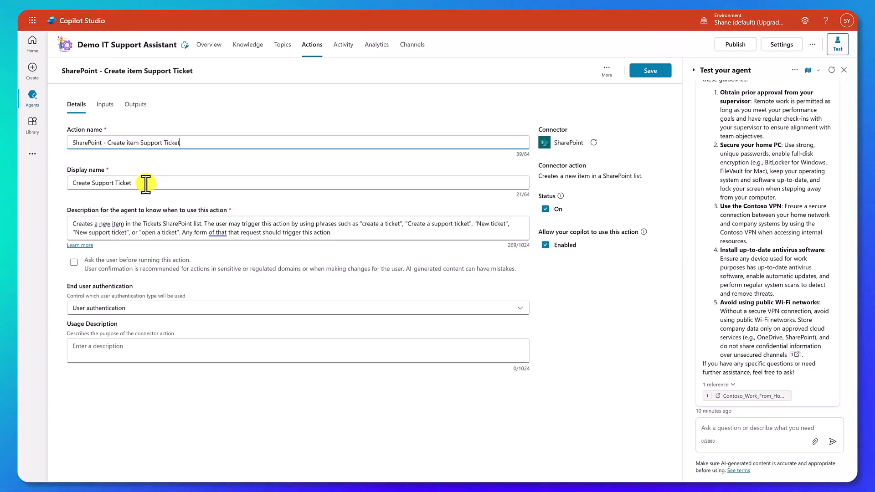
mouse_move(153, 210)
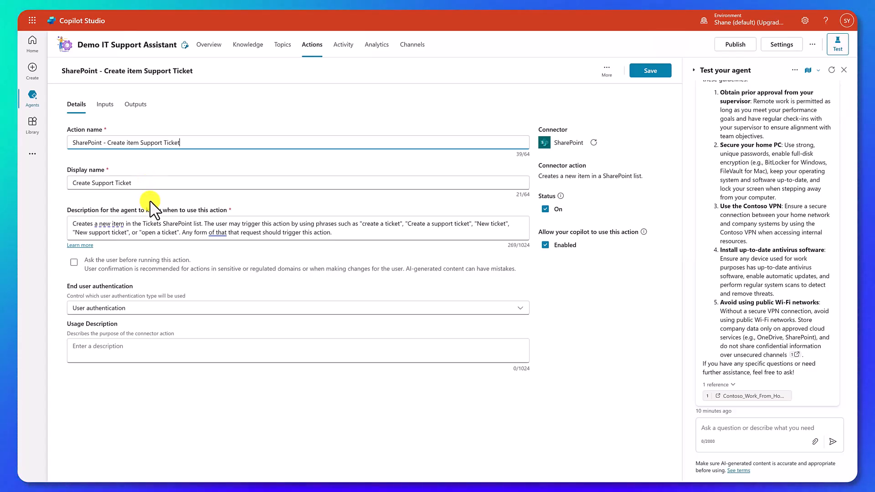
mouse_move(178, 165)
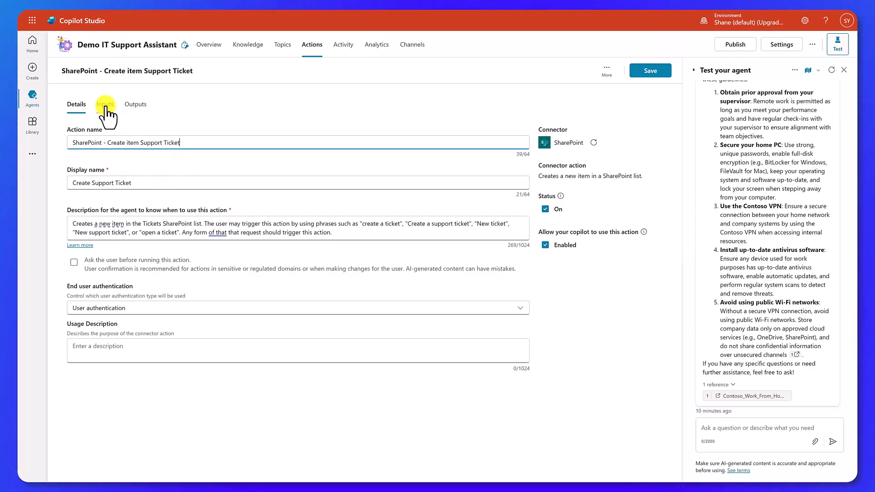
Set the Site Address input to the Contoso IT Helpdesk SharePoint site
left_click(105, 104)
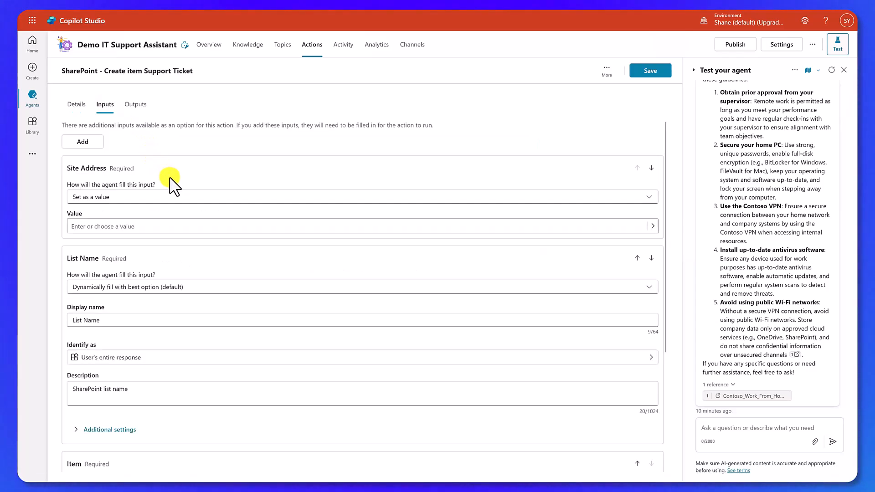
mouse_move(333, 210)
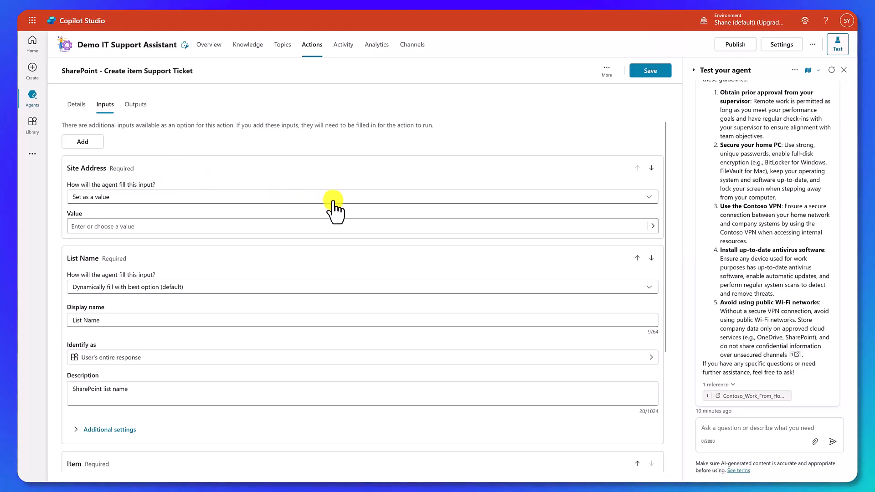
left_click(360, 226)
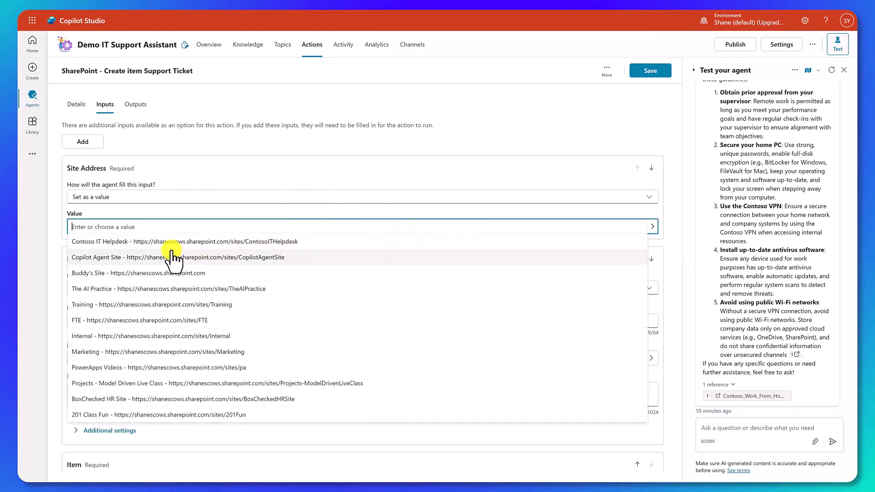
mouse_move(167, 247)
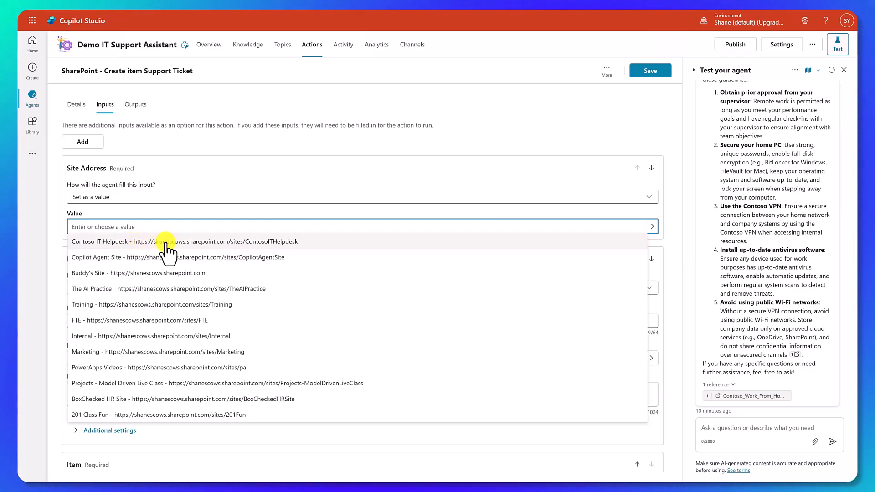
mouse_move(195, 247)
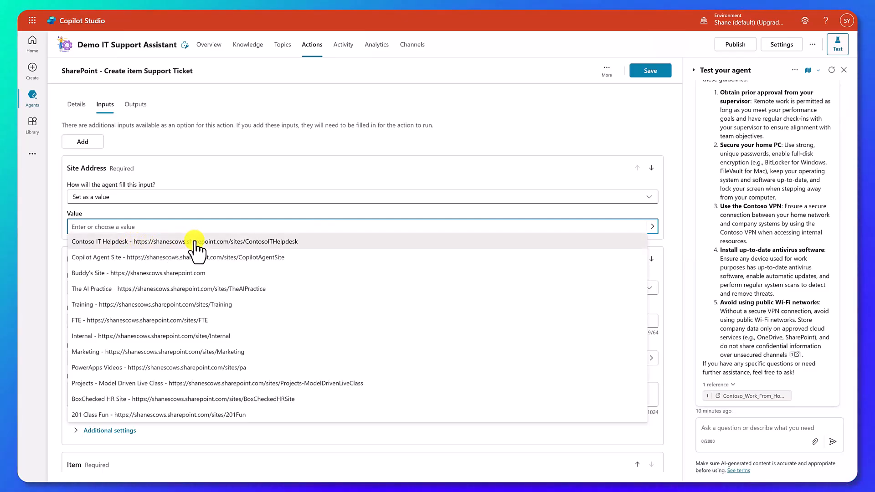
left_click(185, 241)
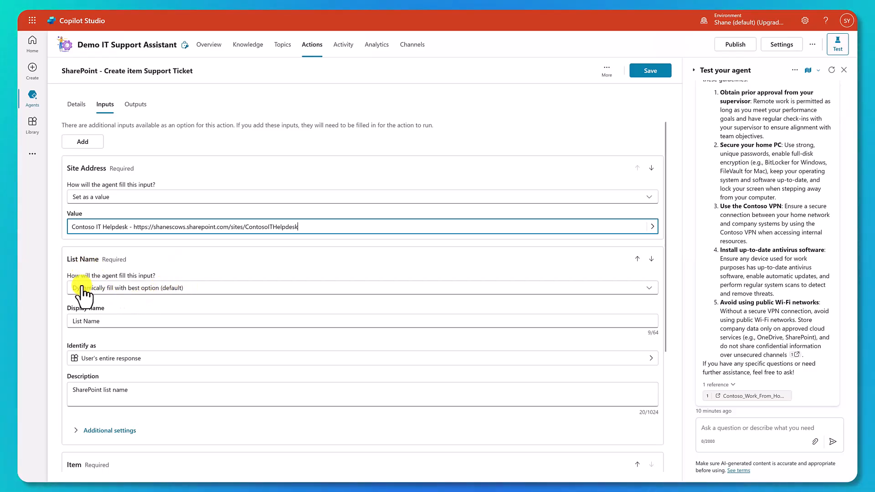
mouse_move(121, 302)
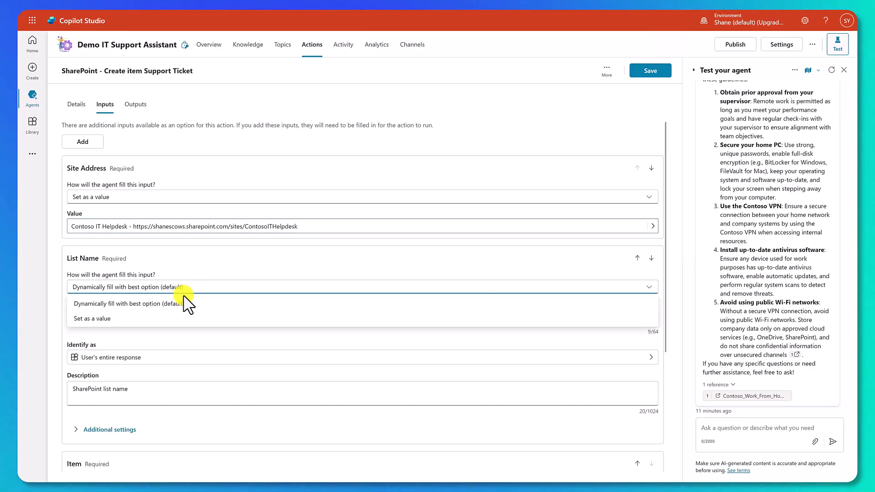
Make List Name a fixed 'Set as a value' input and enter 'Tickets'
left_click(91, 318)
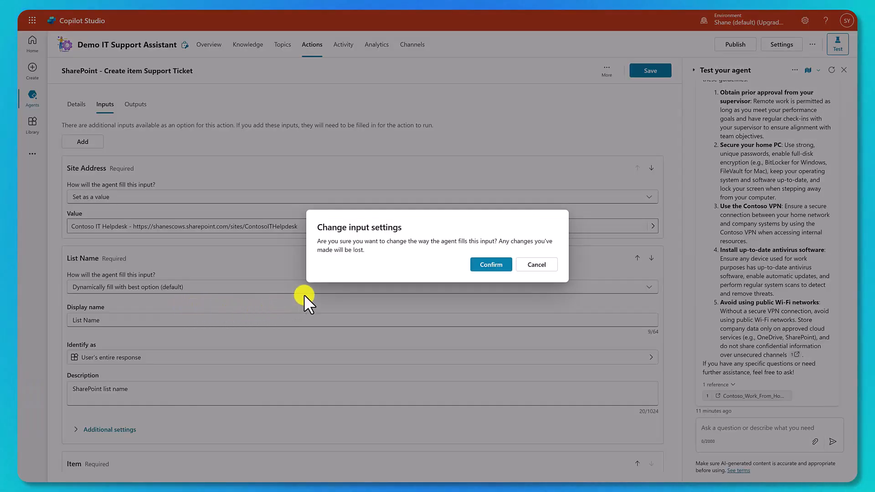
mouse_move(427, 267)
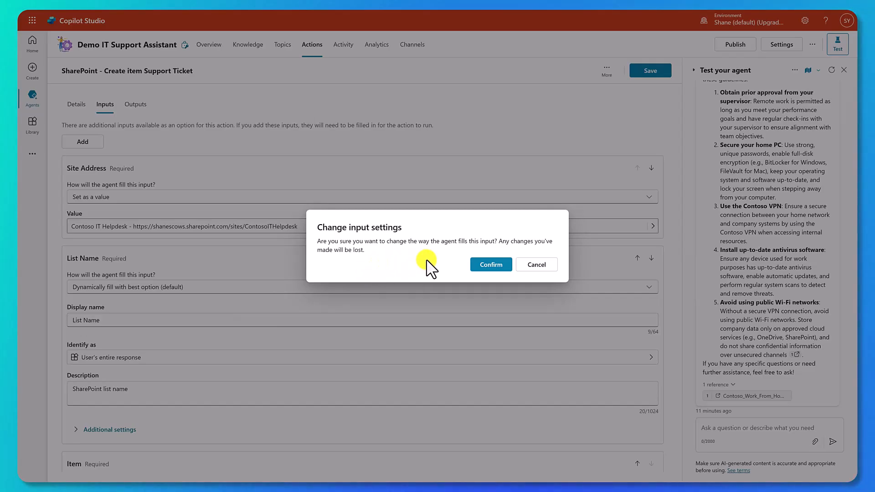
mouse_move(490, 265)
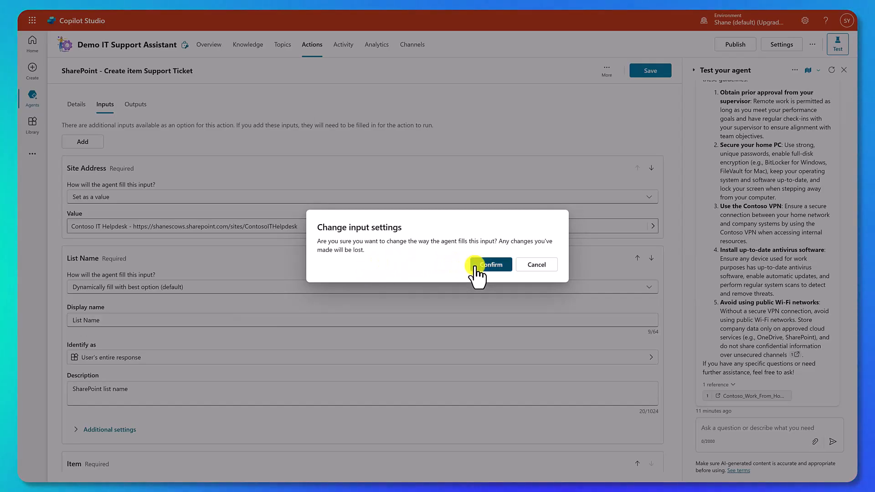
left_click(492, 265)
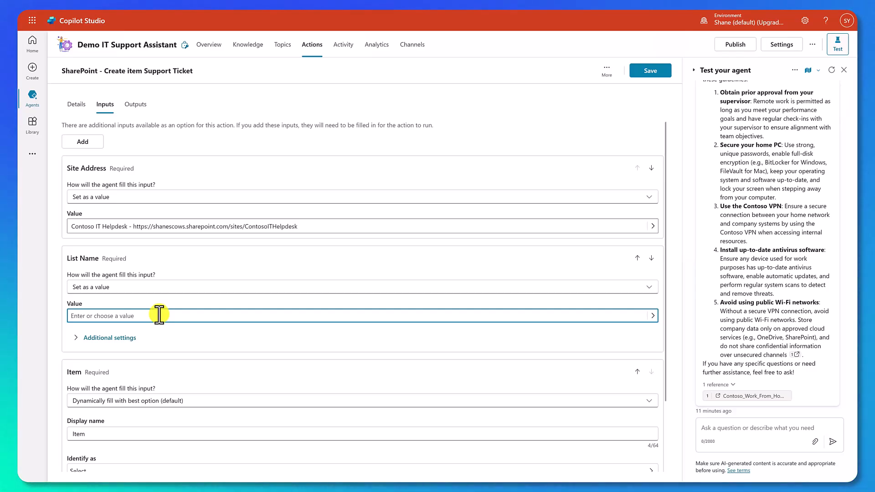
type("Tickets")
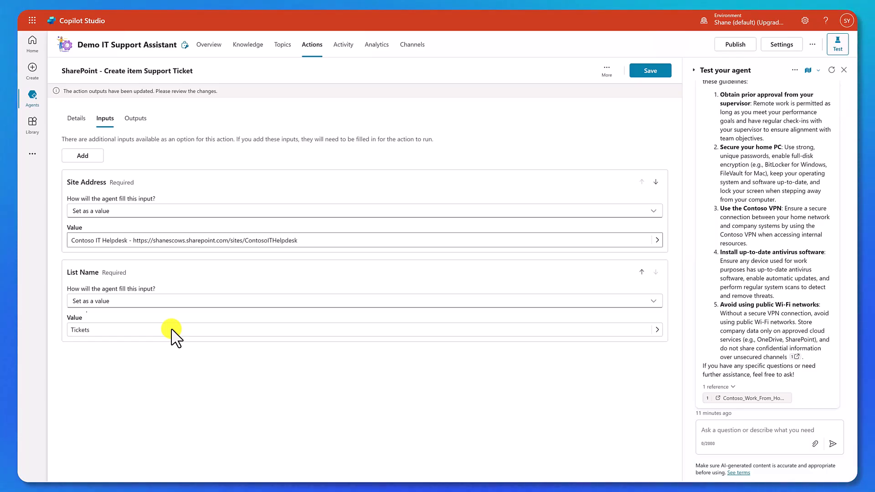
mouse_move(175, 394)
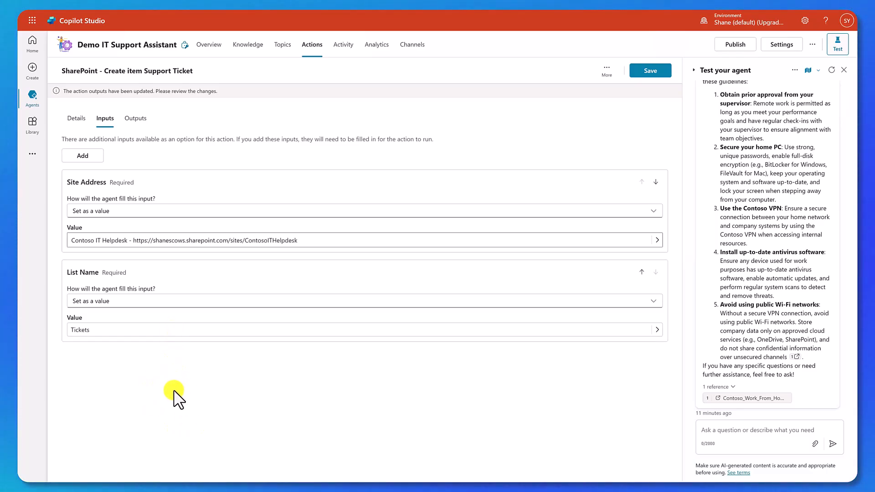
mouse_move(173, 385)
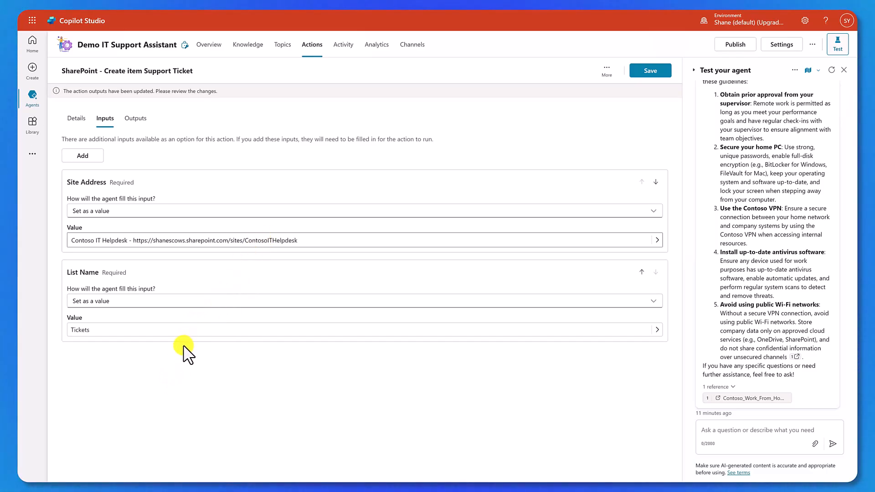
mouse_move(84, 156)
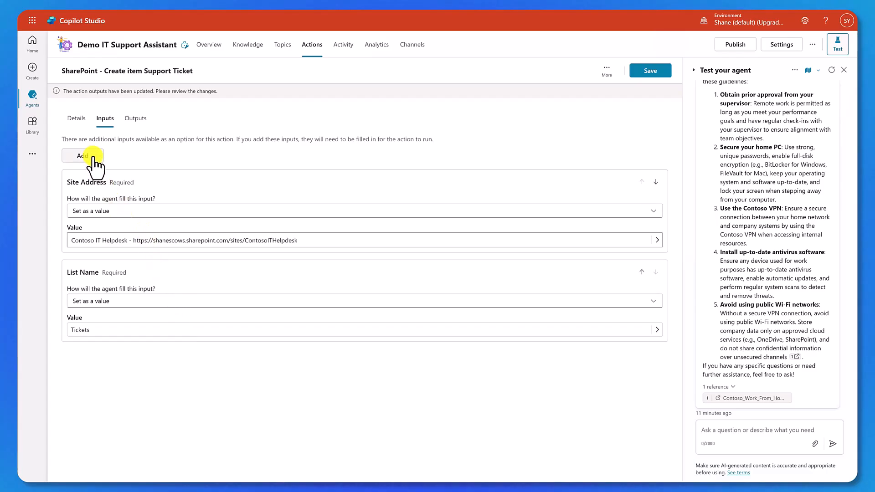
Add an Issue Description input by searching 'des' in the input picker
left_click(82, 156)
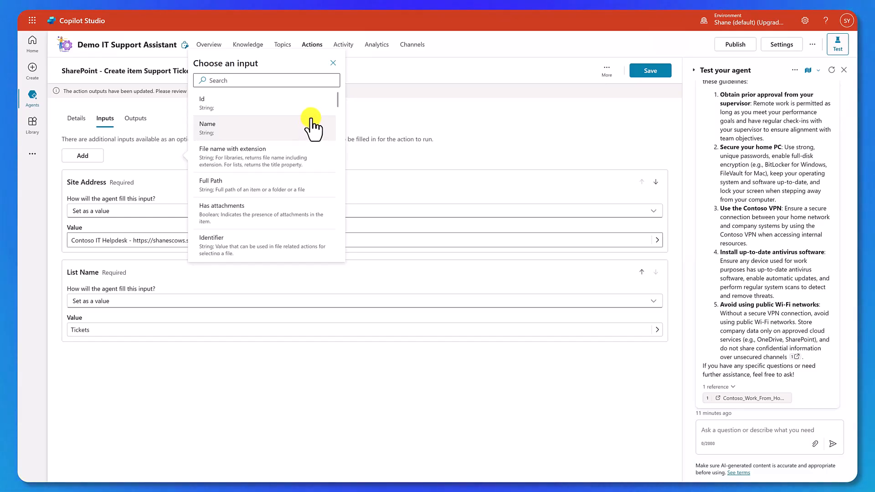
mouse_move(301, 137)
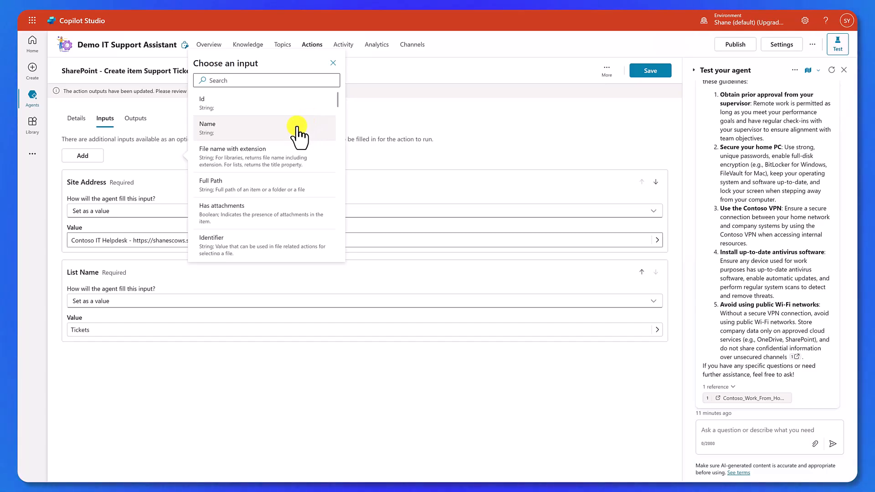
type("d")
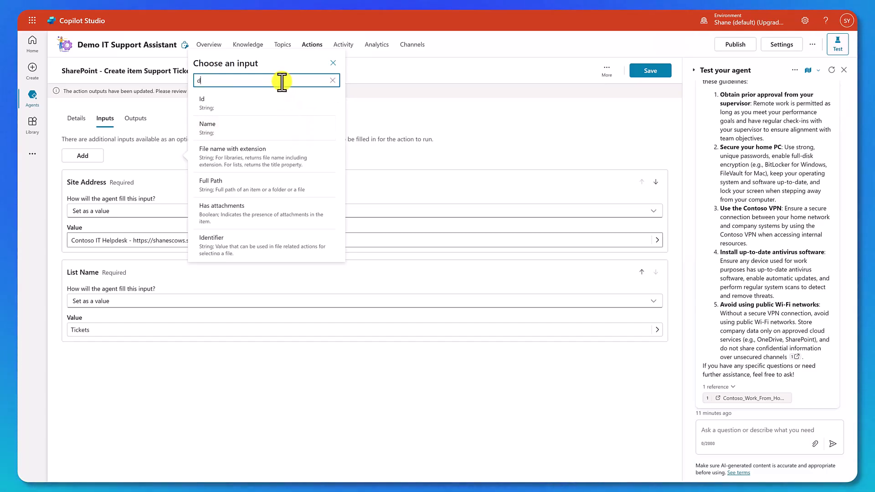
type("es")
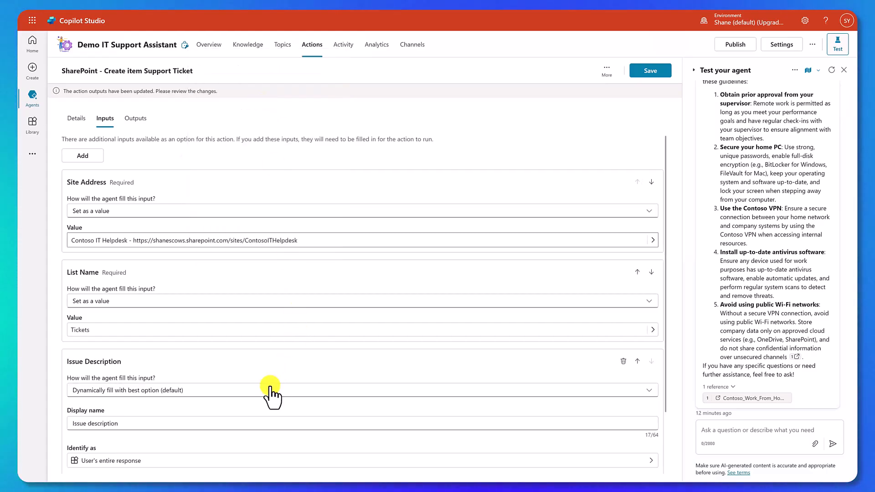
mouse_move(248, 347)
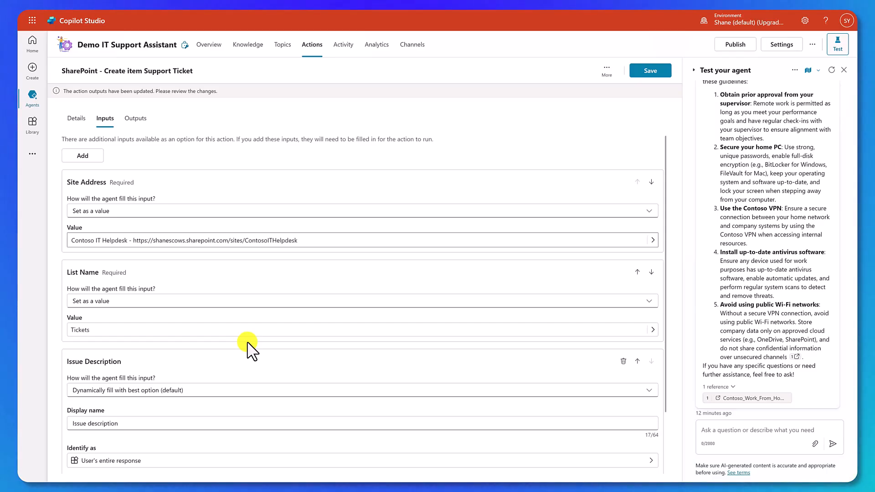
mouse_move(192, 329)
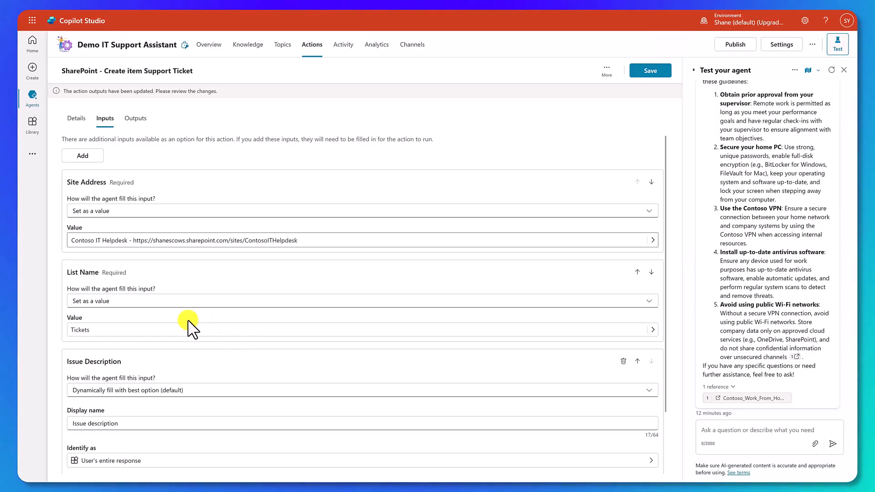
Set Issue Description's description to 'Enter a detailed description of the issue the user is having.'
scroll("down", 3)
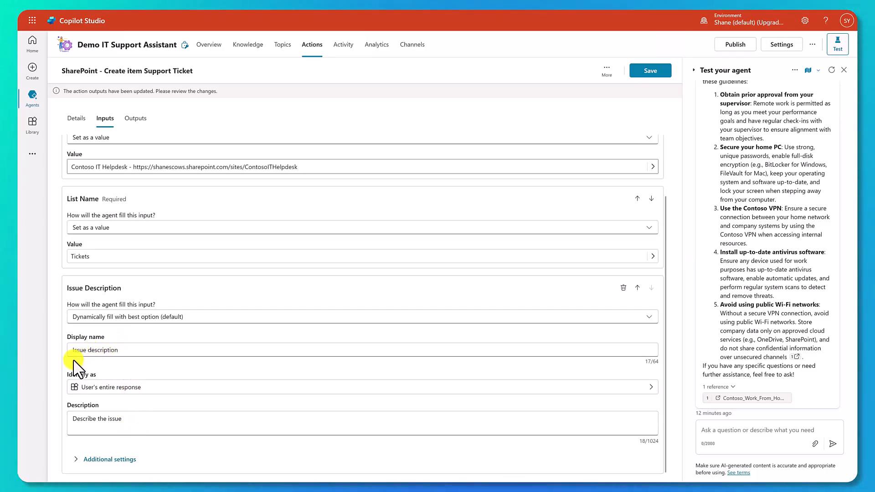
mouse_move(109, 376)
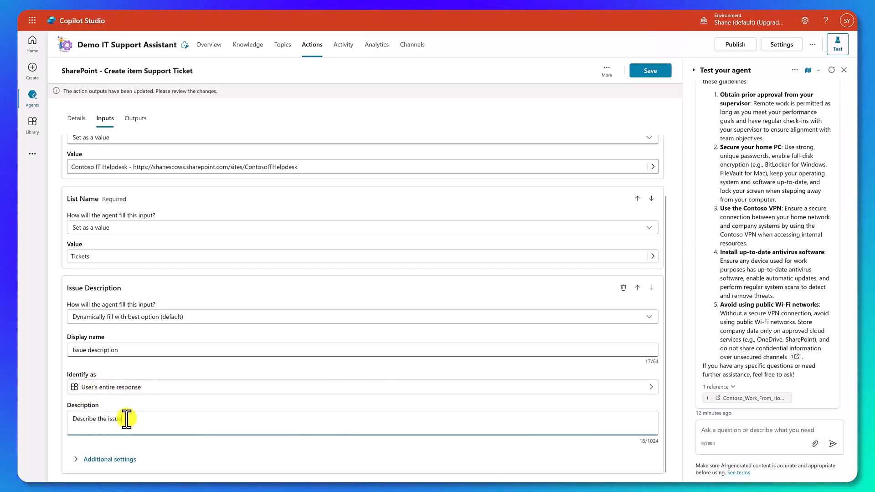
double_click(97, 419)
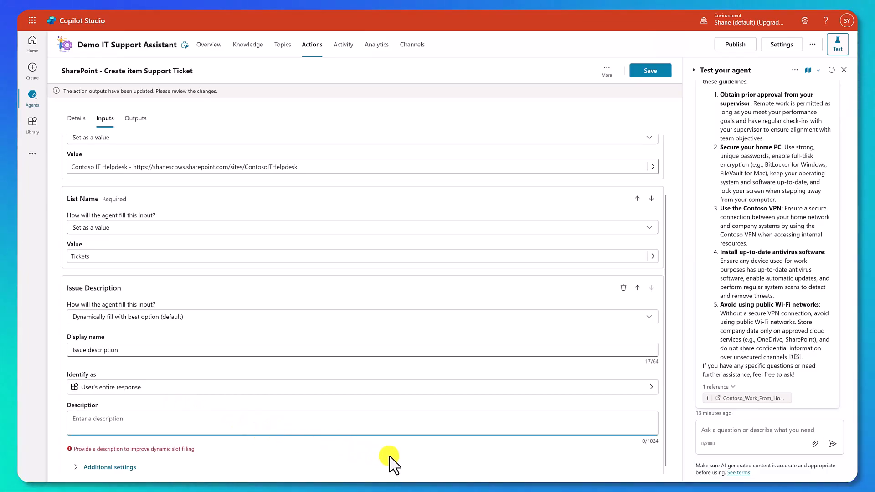
type("Enter a detailed description of the issue the user is having.")
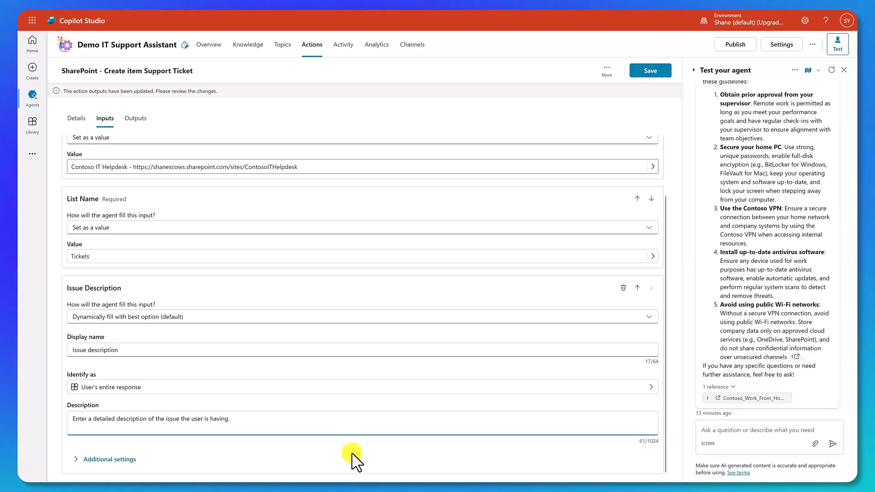
left_click(230, 418)
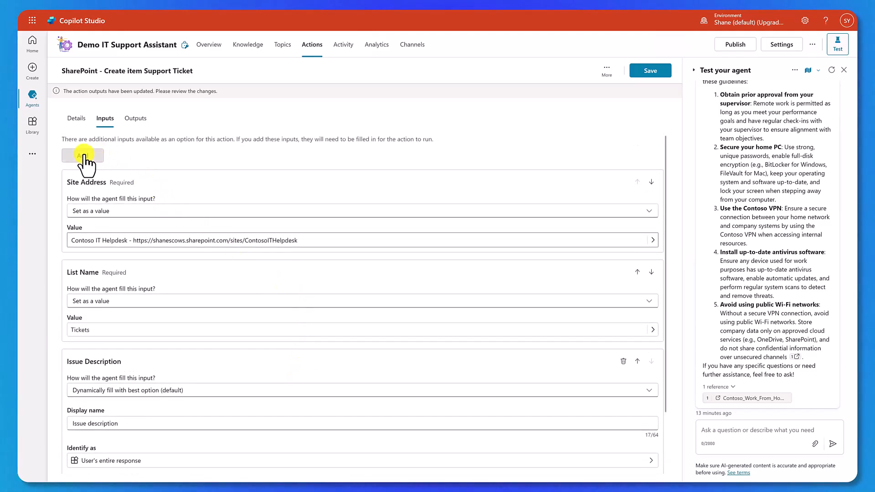
Add a Title input by searching 'titl' in the input picker
left_click(83, 156)
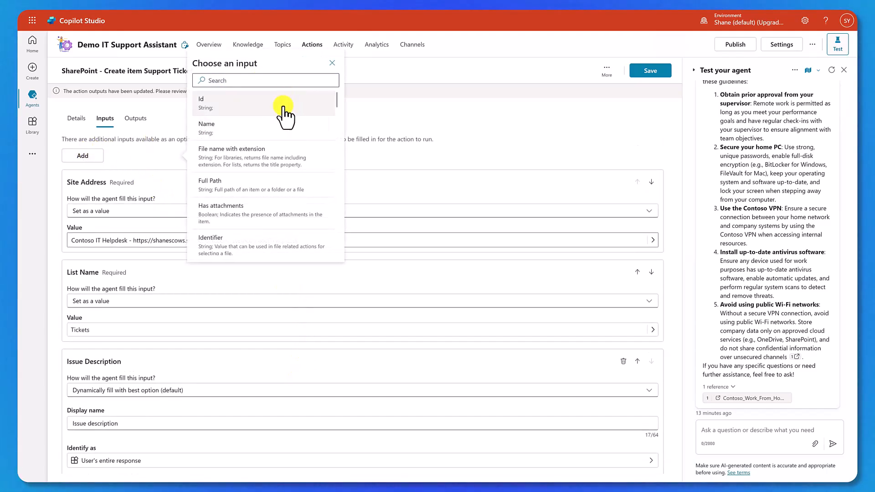
type("titl")
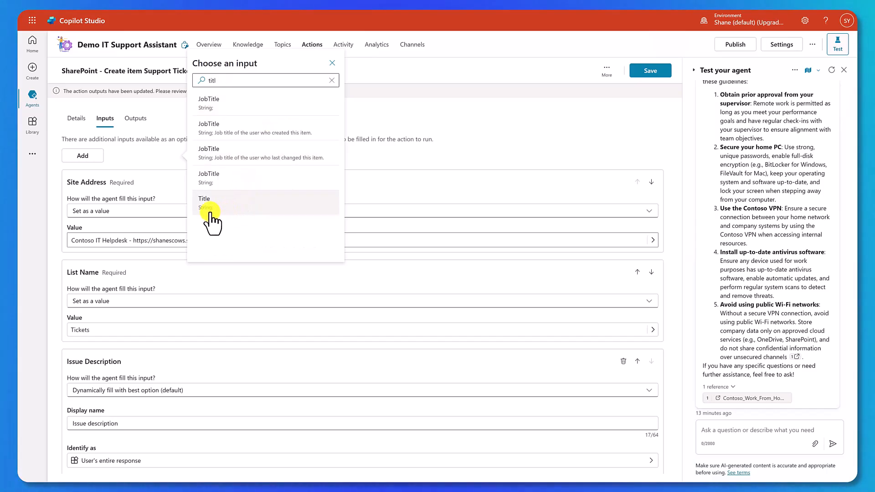
left_click(213, 202)
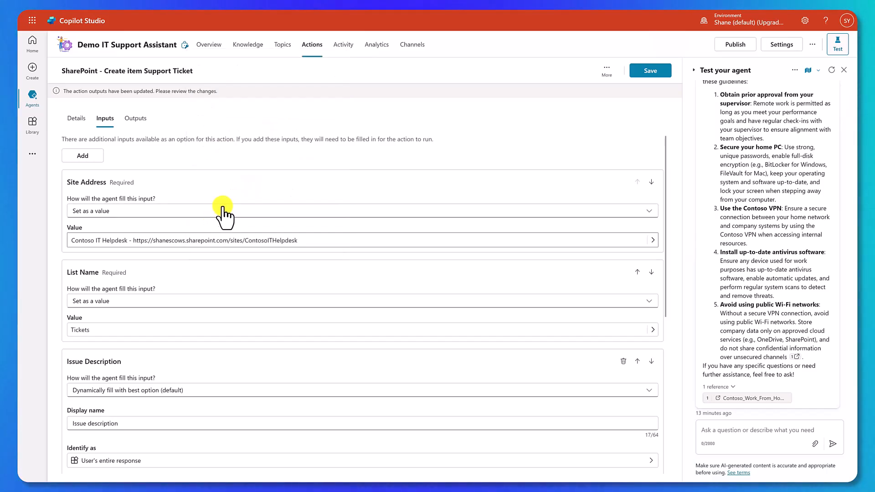
Describe Title as a brief summary of five words or fewer drawn from Issue Description
scroll("down", 3)
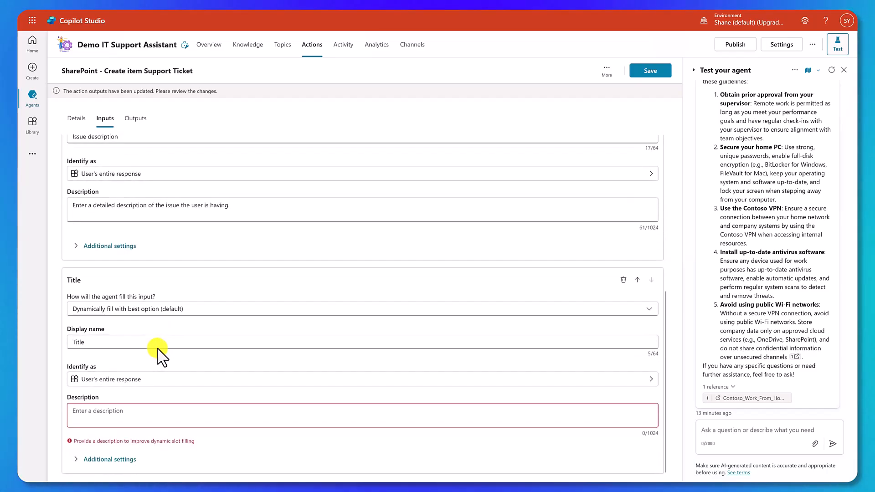
mouse_move(123, 330)
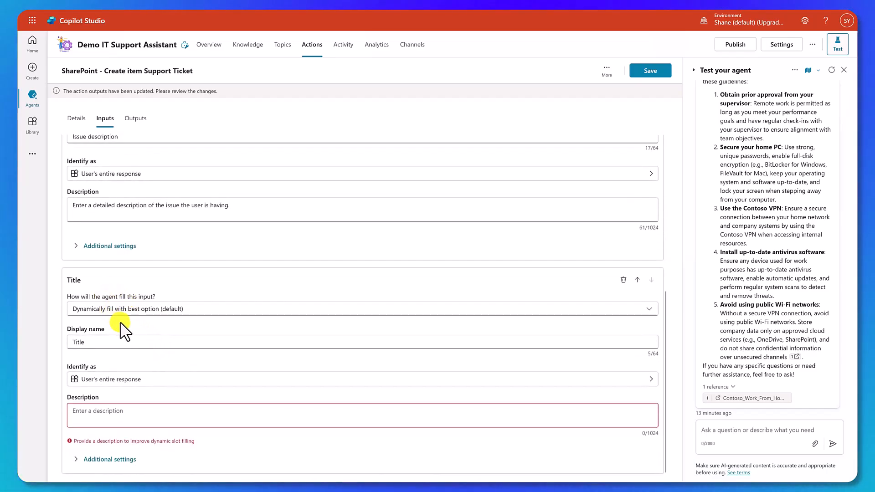
mouse_move(178, 407)
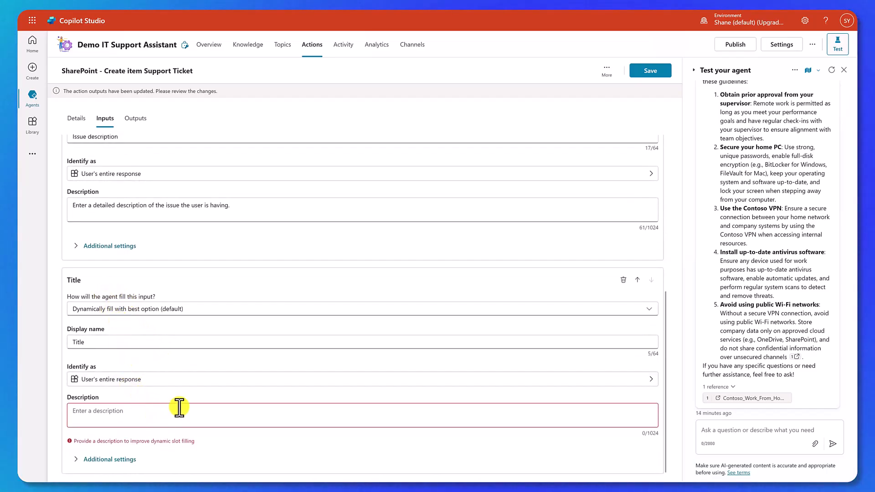
type("A brief summary of the issue or ticket. No more than 5 words. Use the information for Issue Description to generate this input yourself.")
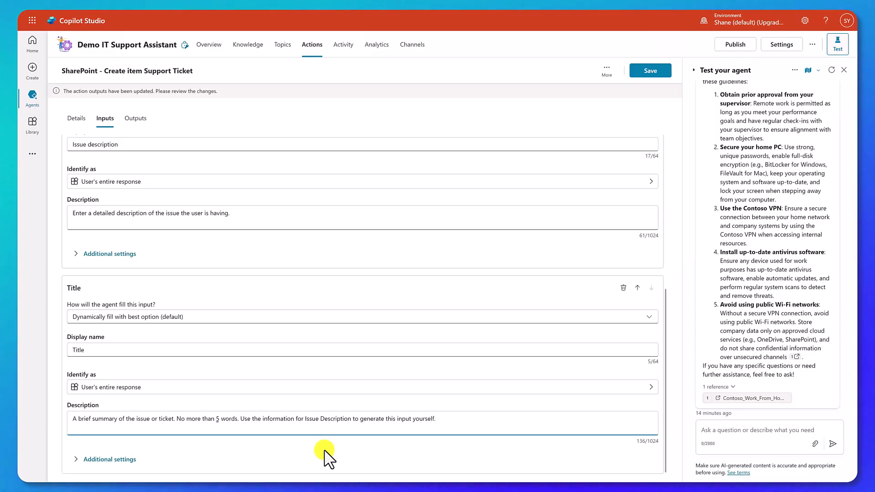
left_click(435, 418)
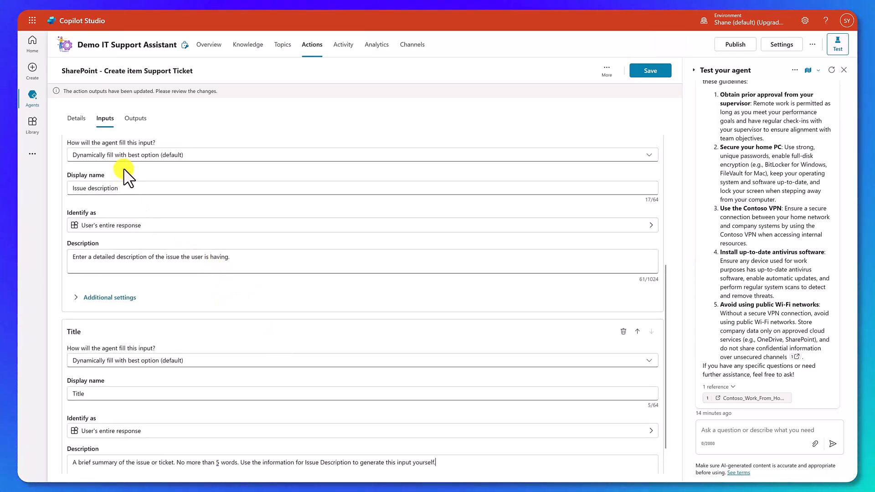
mouse_move(342, 339)
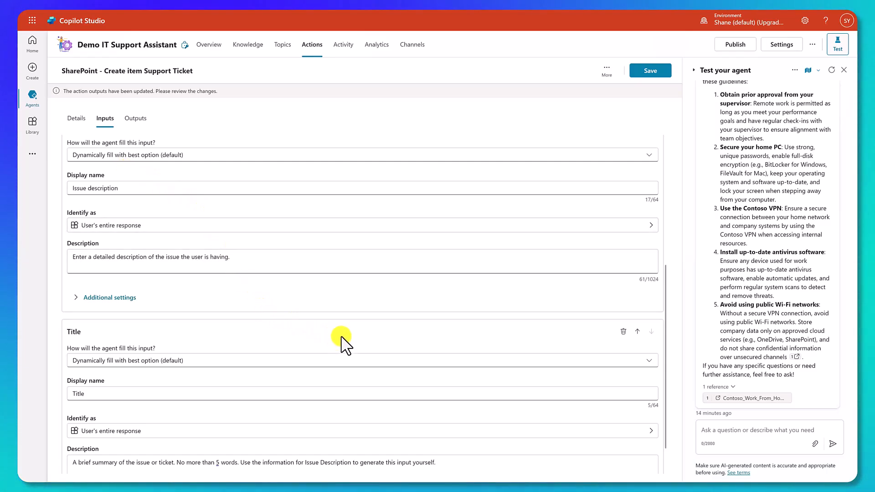
scroll("down", 3)
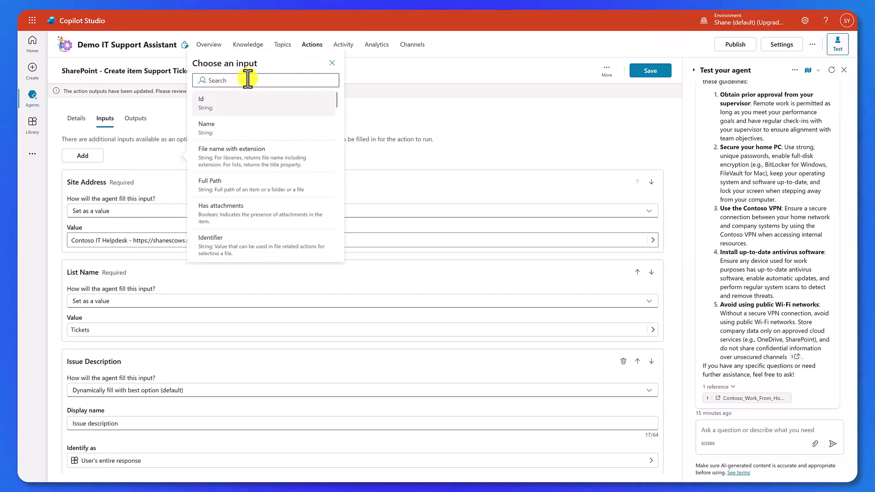
Add the Source field as an input on the Create item Support Ticket action and start changing how it is filled
type("sou")
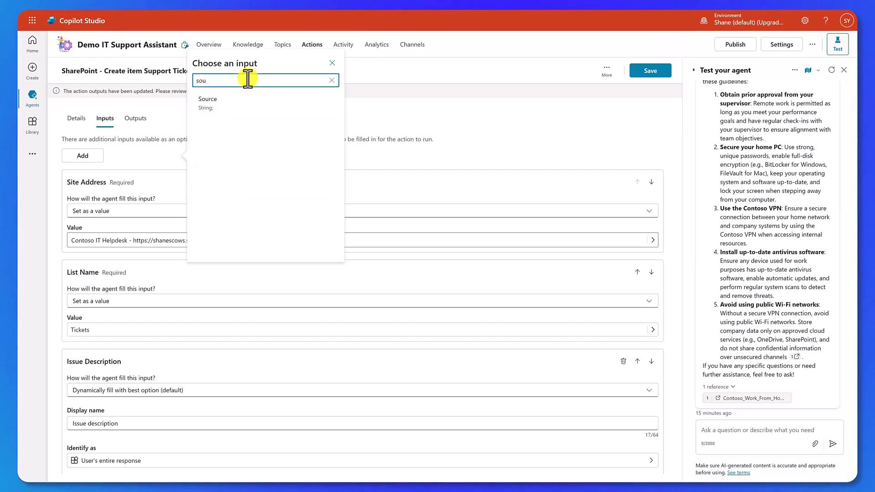
left_click(332, 63)
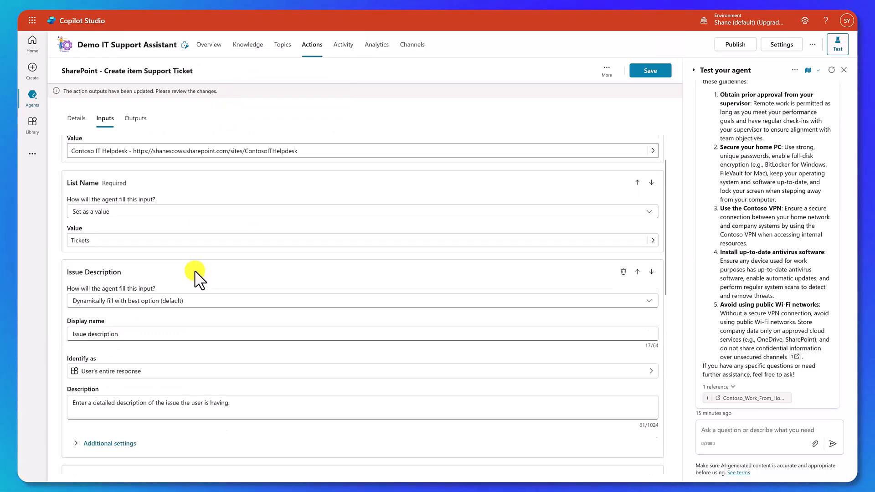
scroll("down", 3)
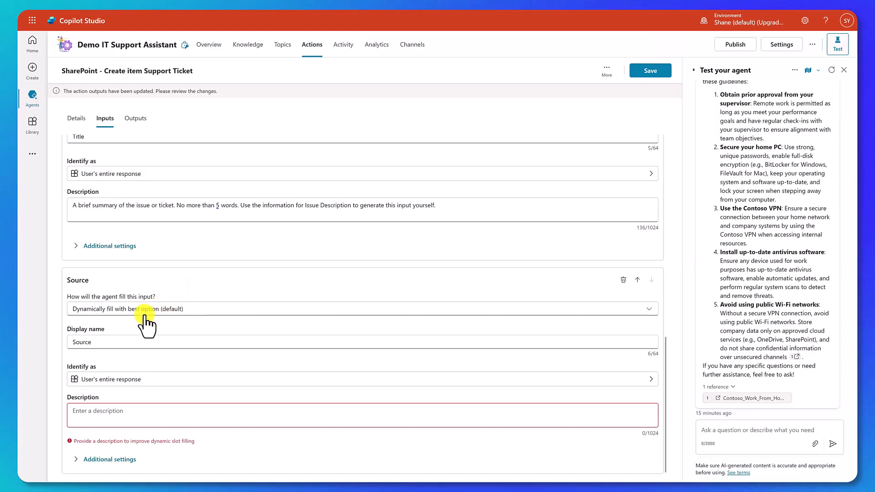
scroll("down", 3)
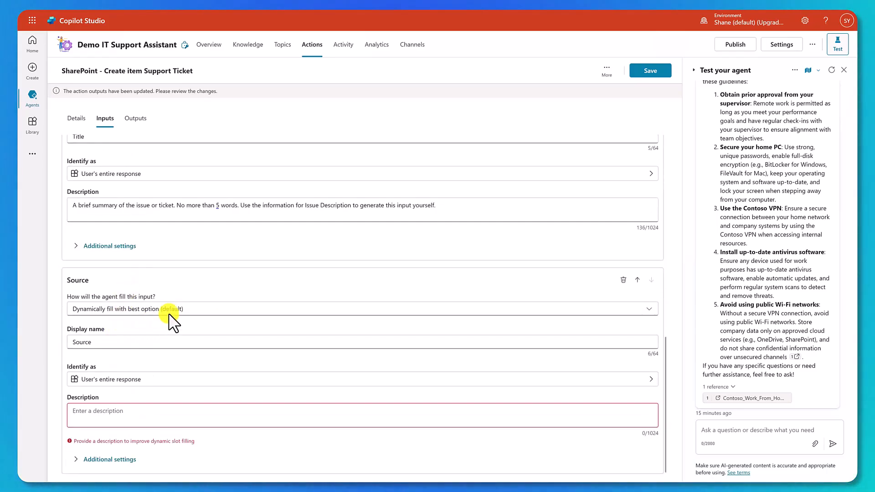
left_click(362, 309)
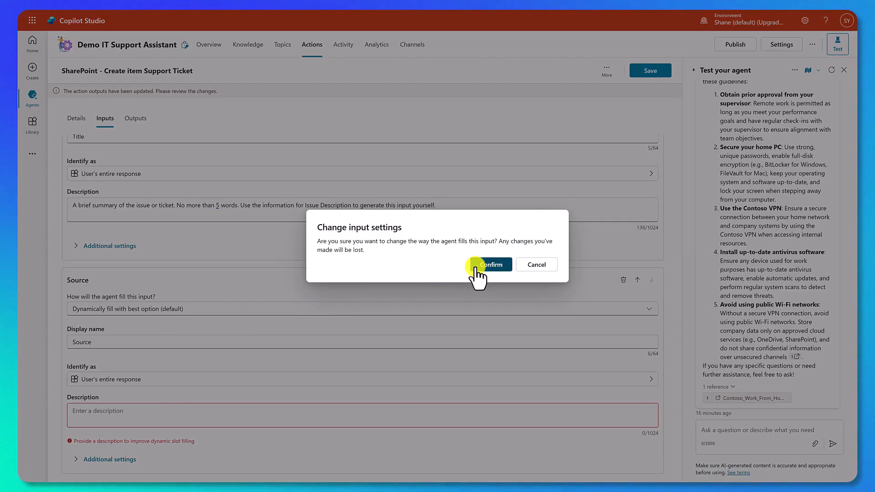
Confirm setting Source as a fixed value and enter 'Agent Generated'
left_click(490, 265)
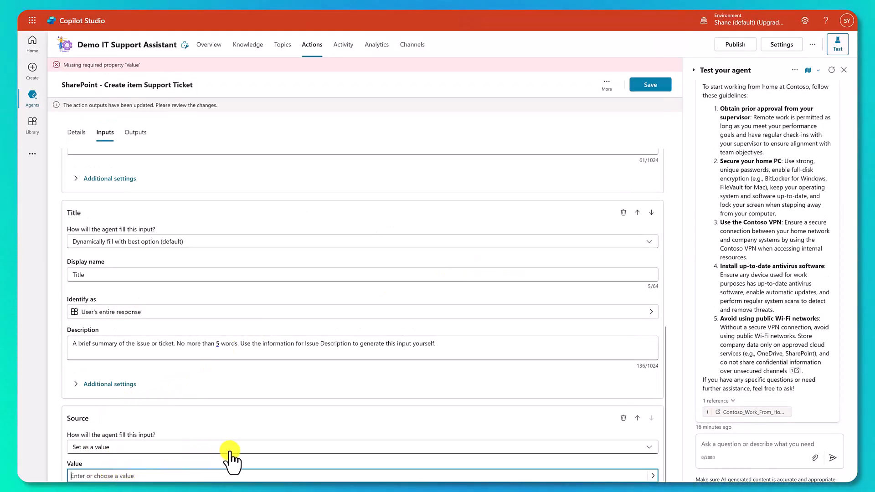
type("Agent Generated")
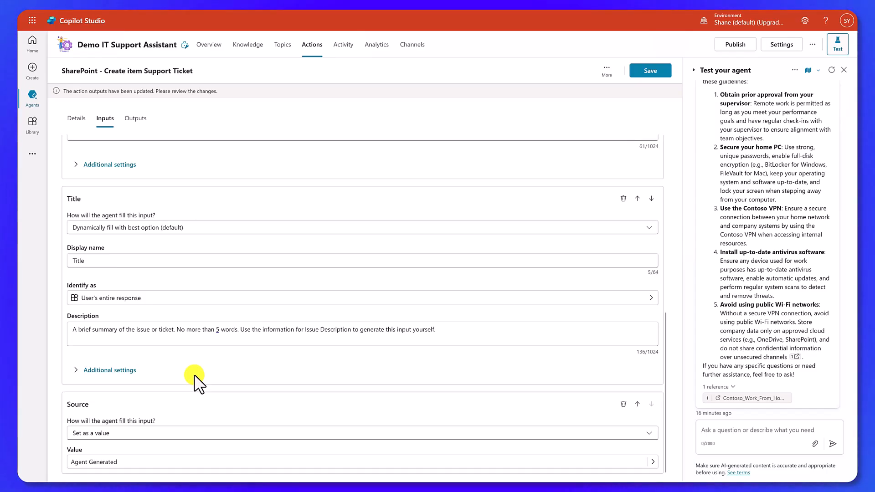
mouse_move(129, 243)
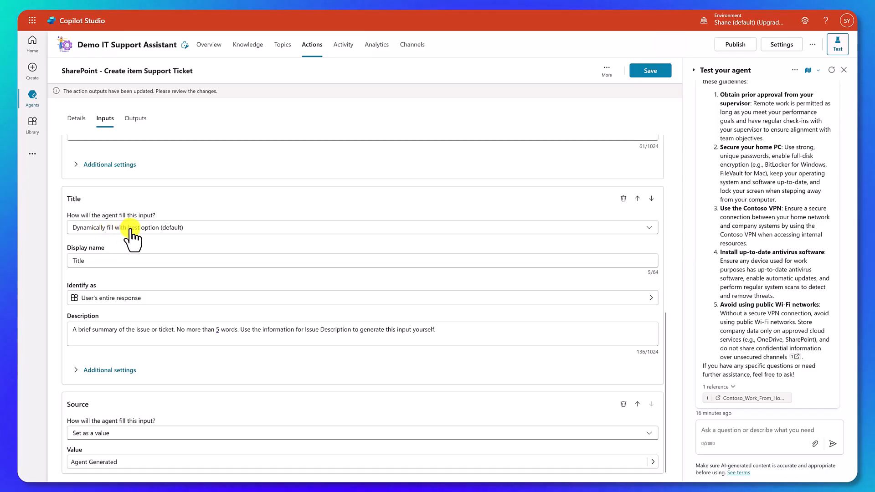
mouse_move(417, 323)
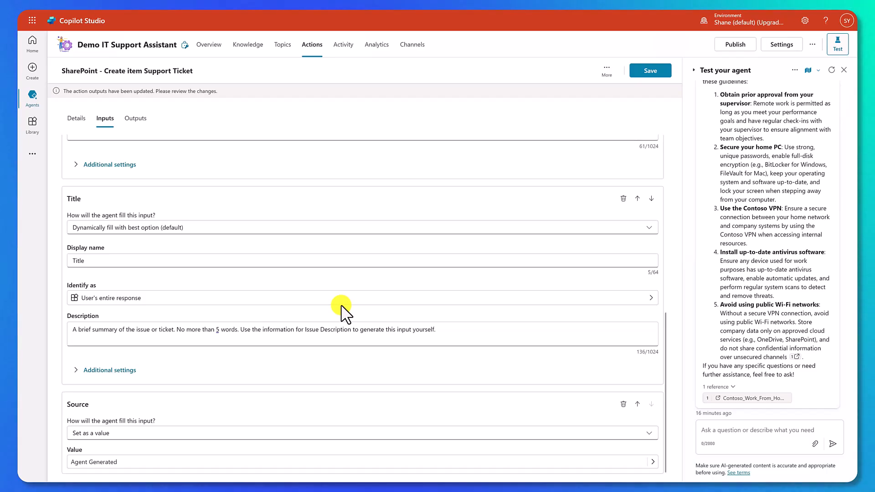
mouse_move(95, 385)
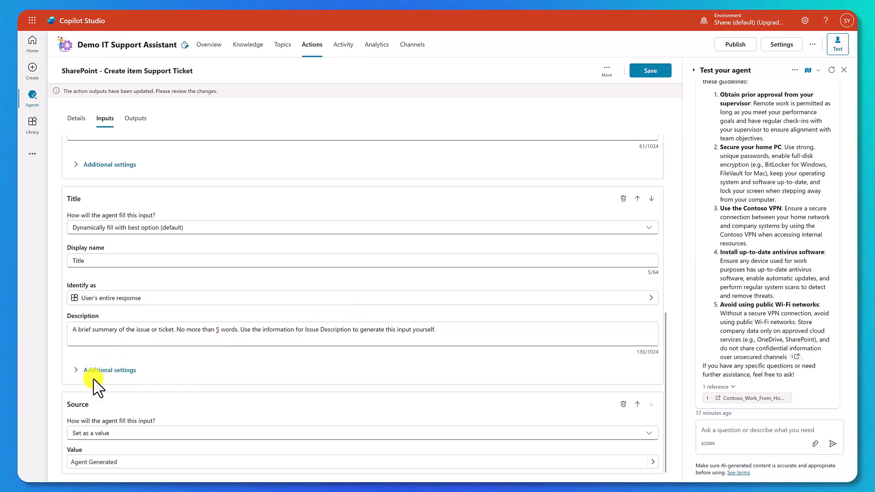
Enable a custom prompt for the Title input under its Additional settings
left_click(110, 371)
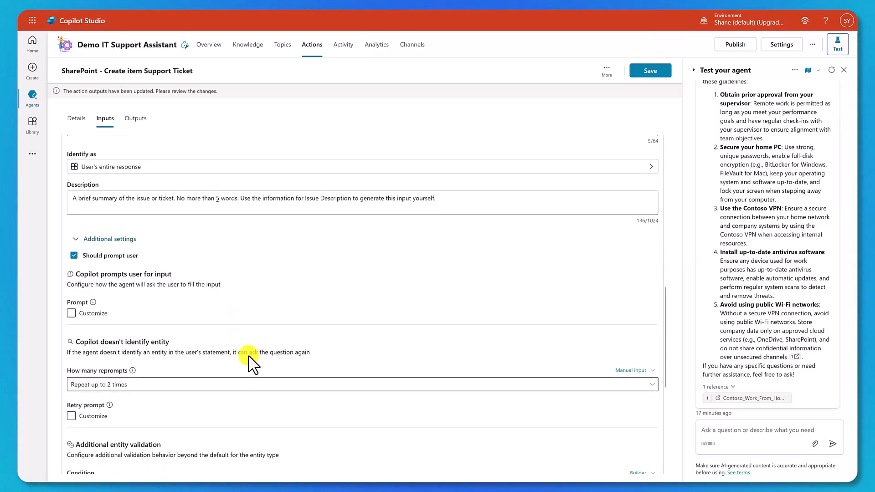
scroll("down", 3)
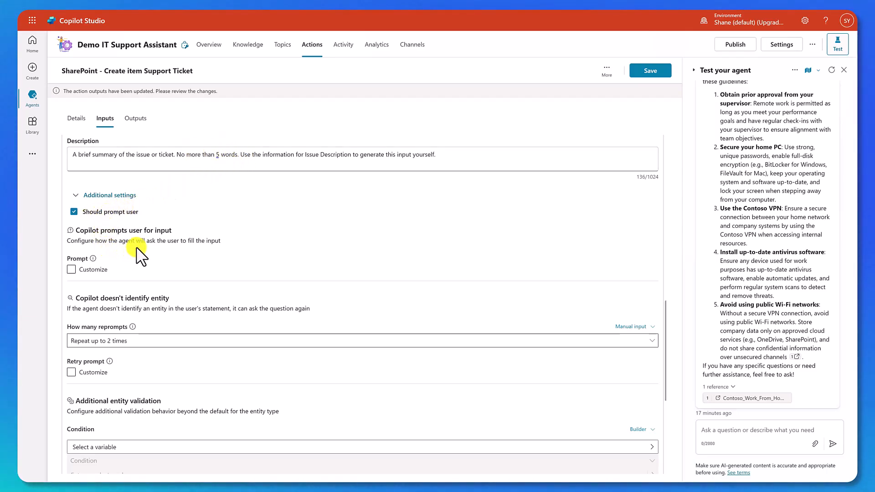
mouse_move(243, 262)
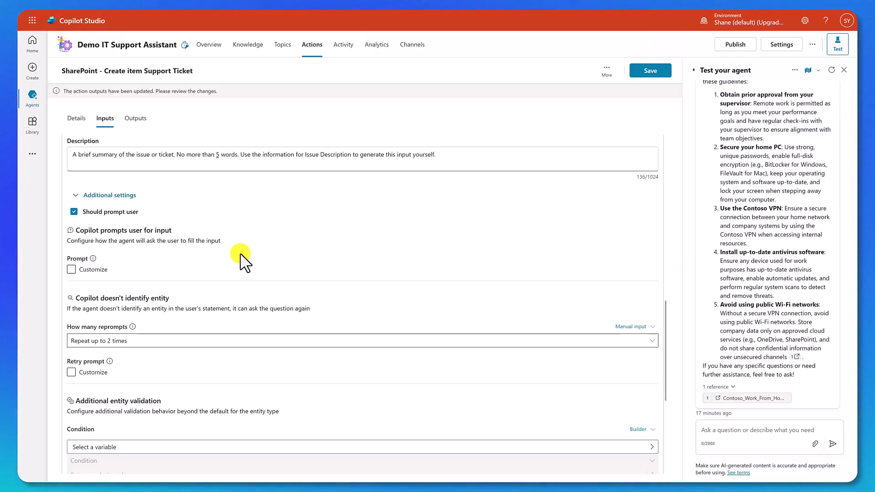
mouse_move(245, 260)
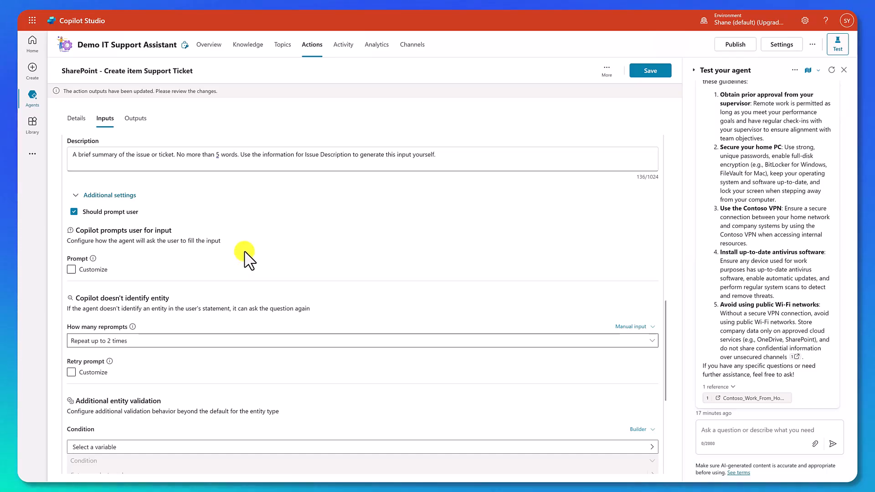
left_click(71, 270)
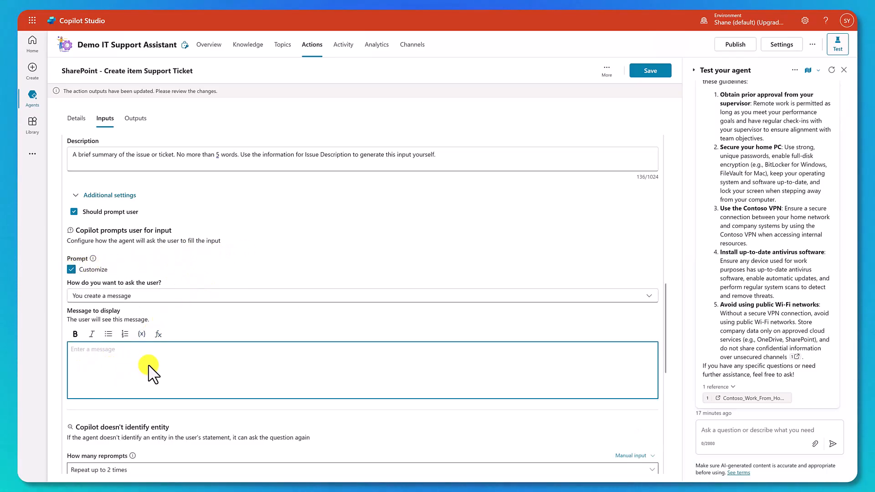
left_click(147, 365)
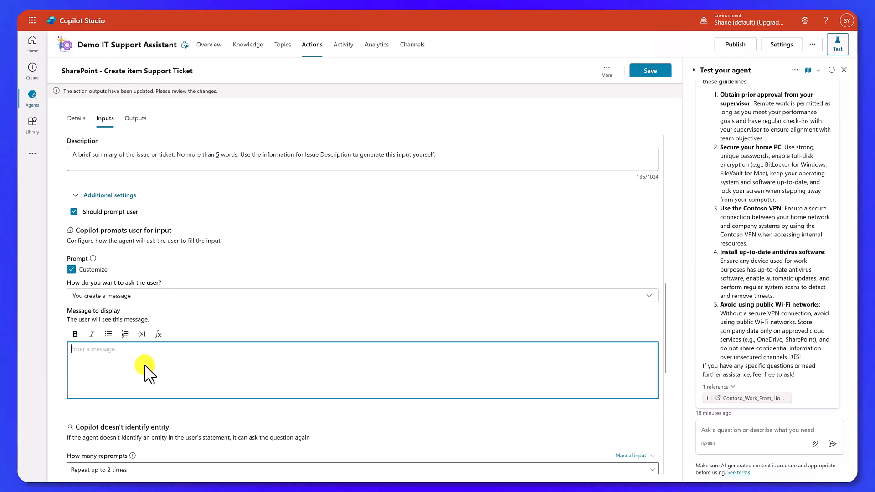
Toggle the custom Retry prompt on then off, discarding its content
scroll("down", 3)
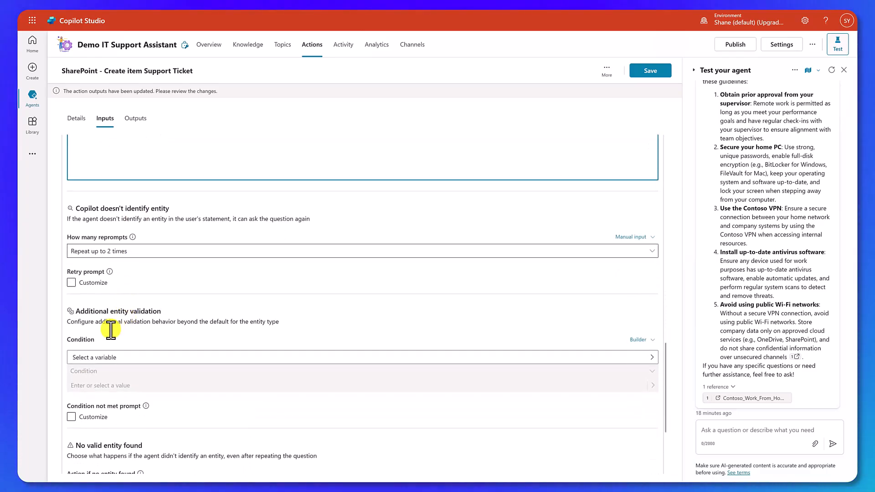
mouse_move(156, 220)
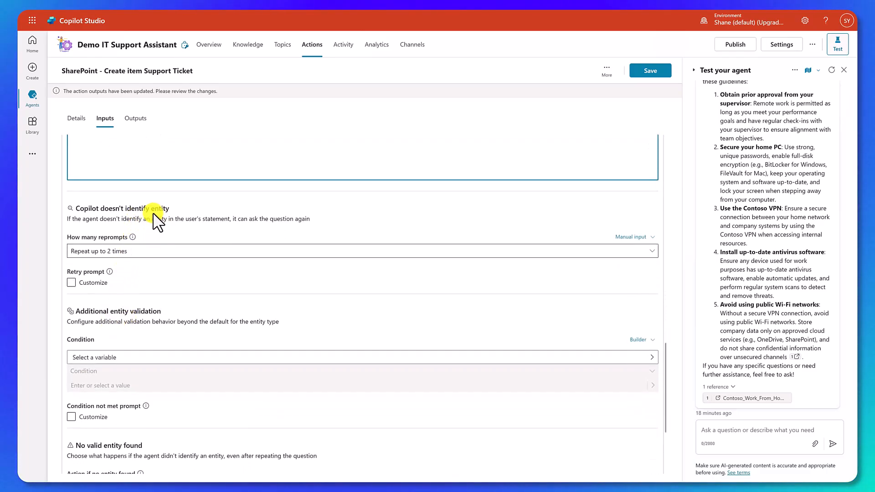
mouse_move(143, 263)
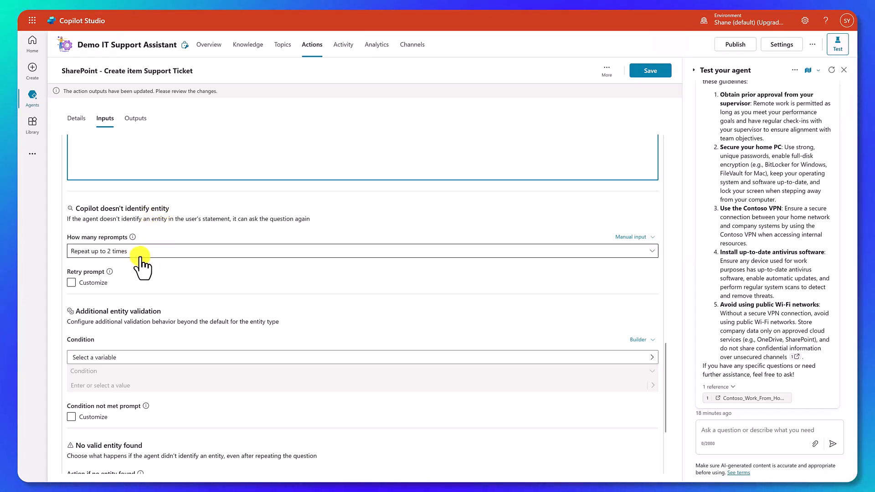
left_click(71, 283)
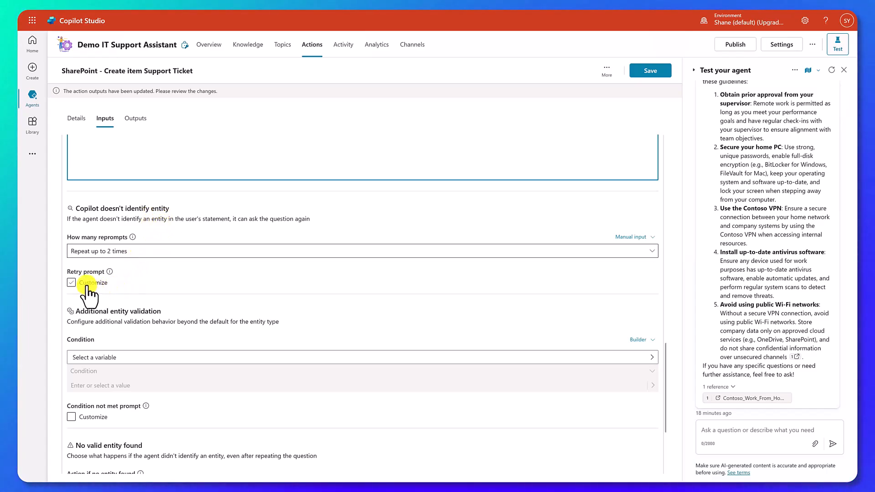
left_click(72, 282)
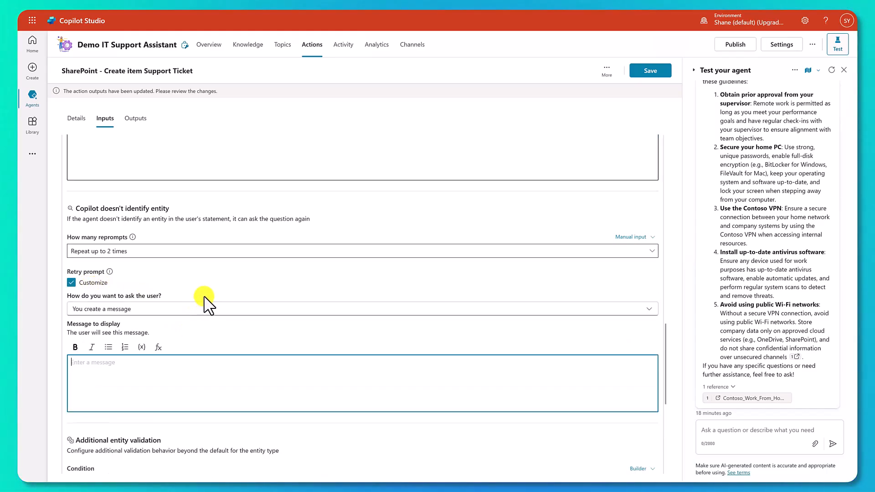
mouse_move(207, 299)
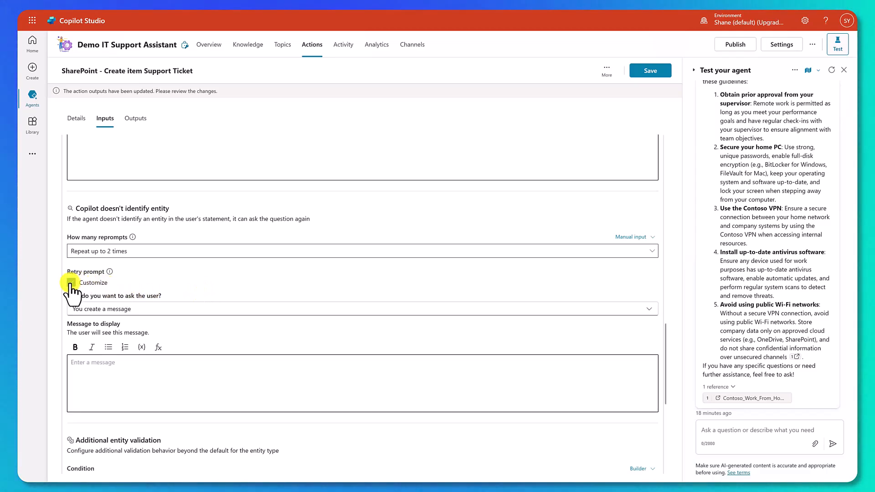
left_click(71, 282)
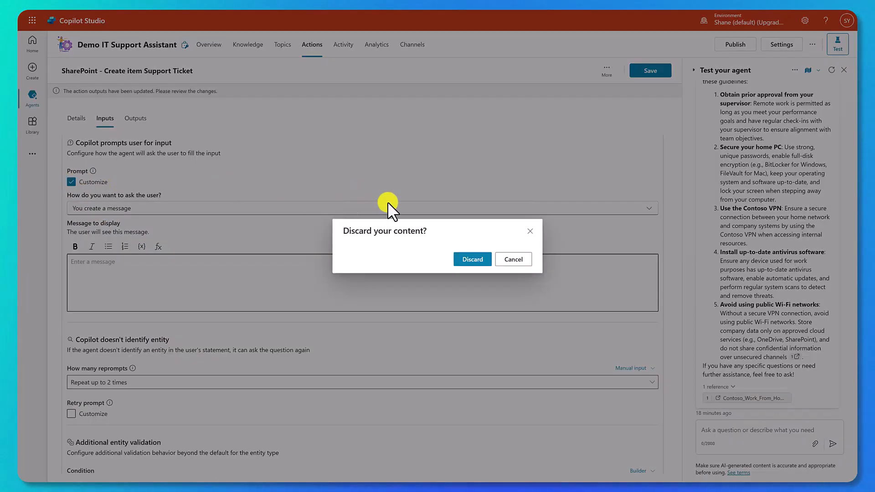
left_click(471, 259)
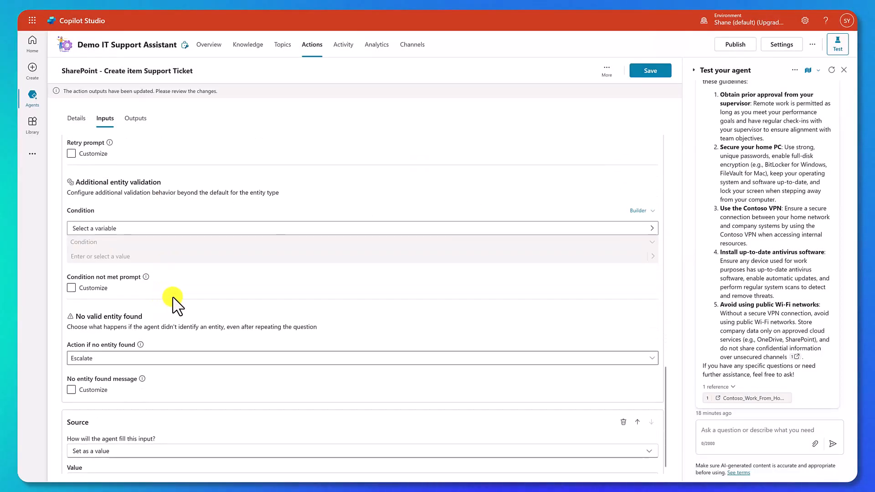
mouse_move(175, 193)
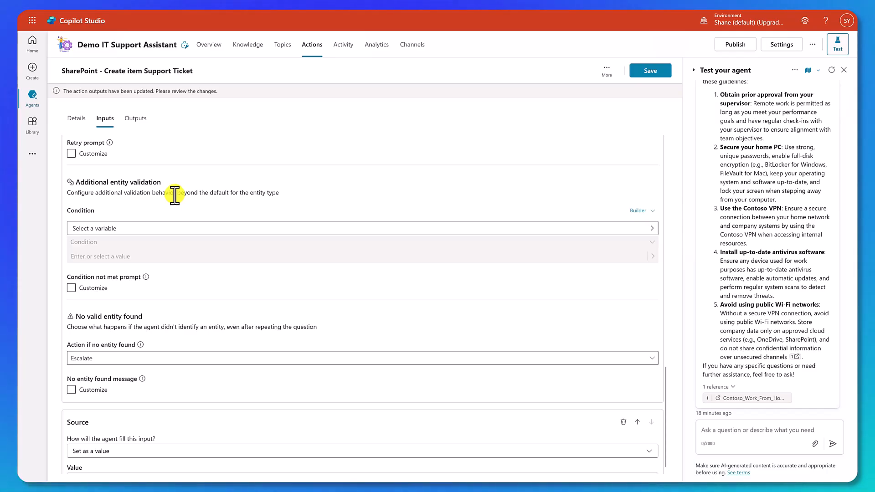
mouse_move(128, 299)
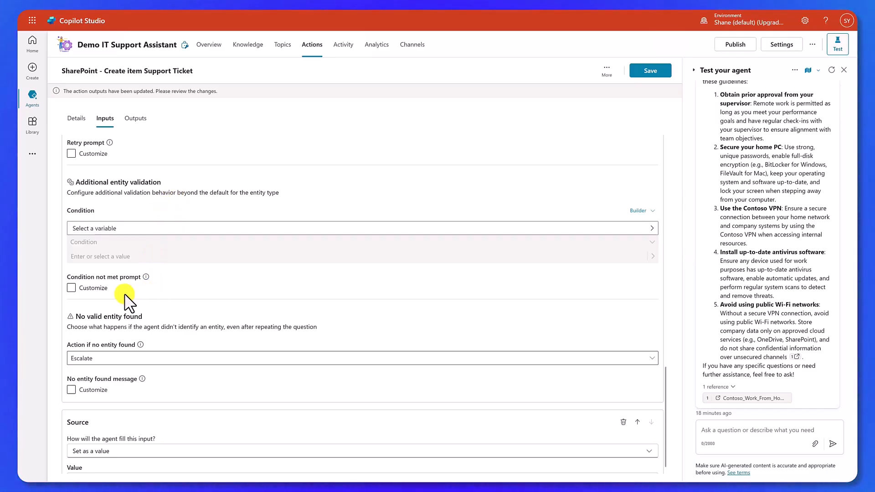
left_click(71, 288)
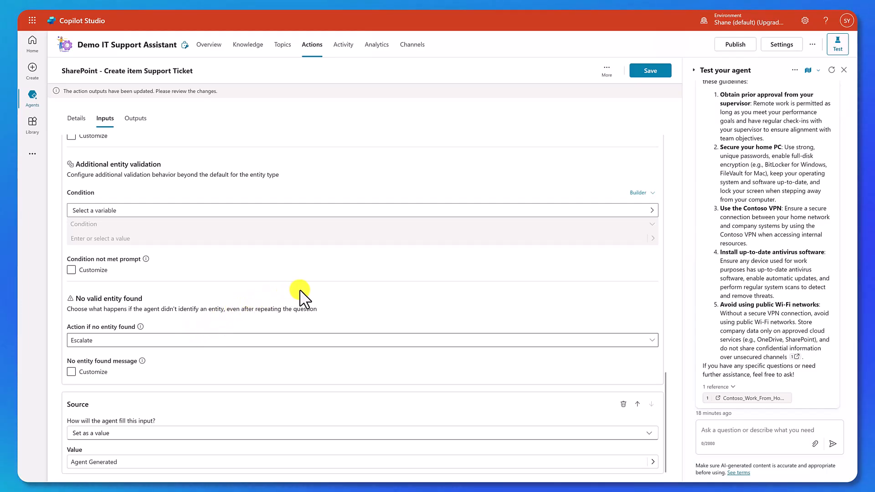
scroll("down", 3)
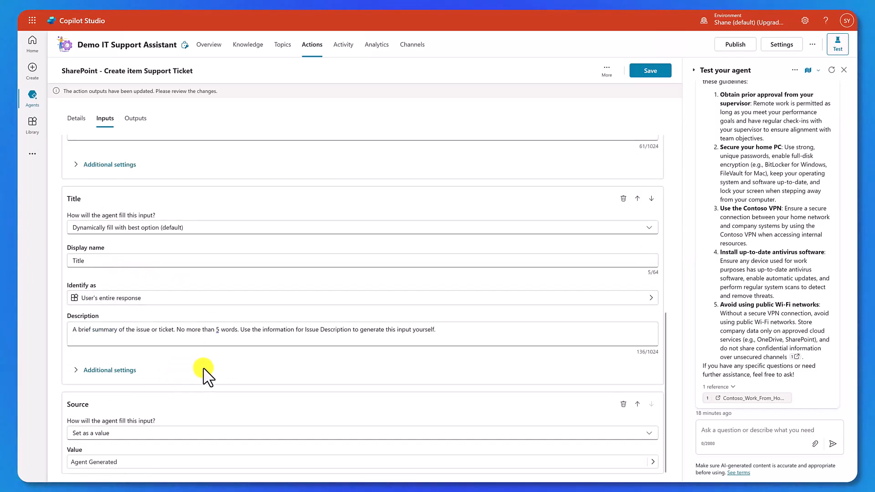
mouse_move(211, 375)
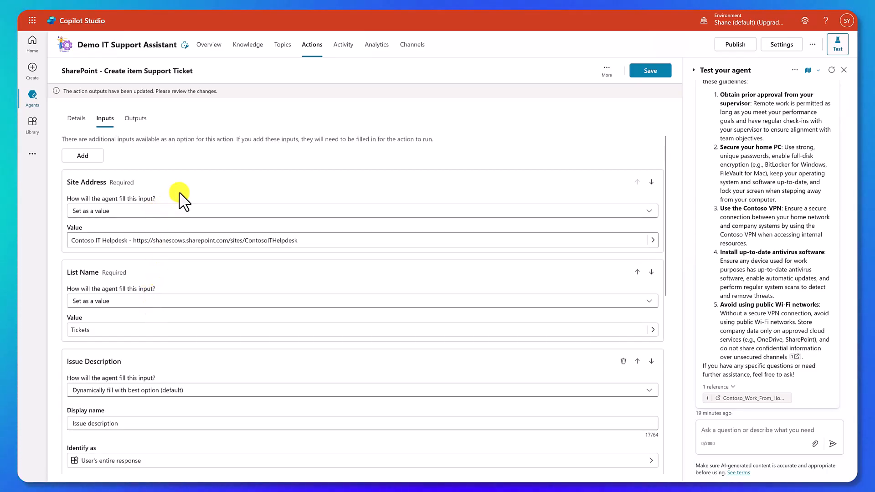
mouse_move(202, 195)
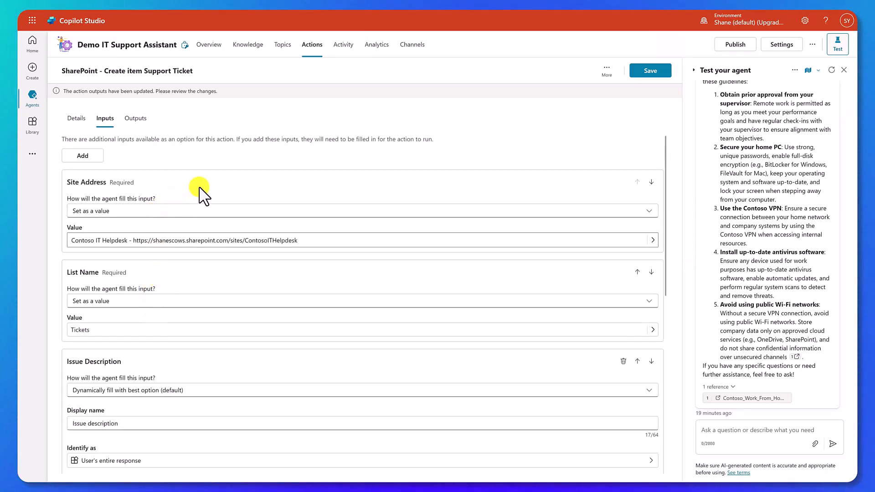
Save the ticket action and start editing the agent's details on the Overview page
left_click(650, 70)
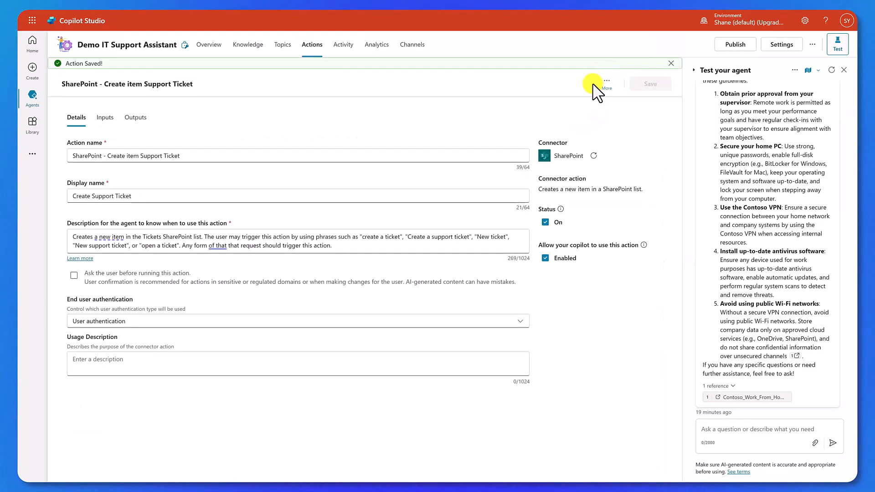
left_click(209, 44)
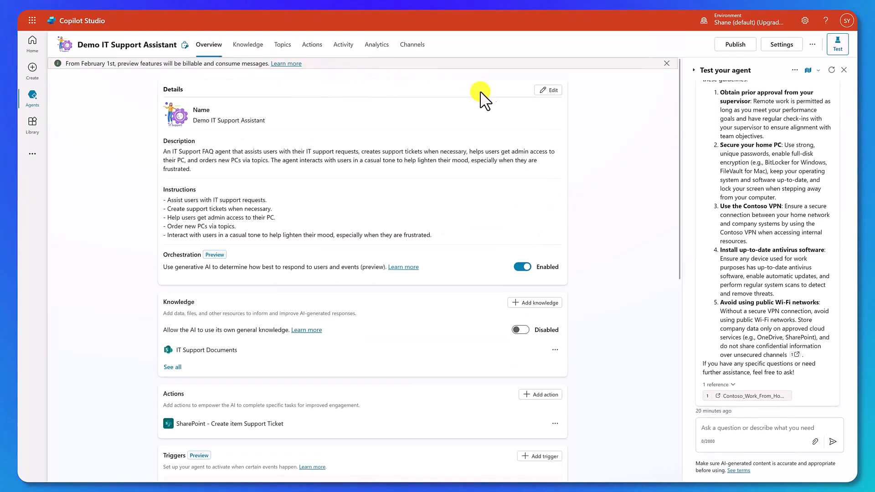
left_click(548, 90)
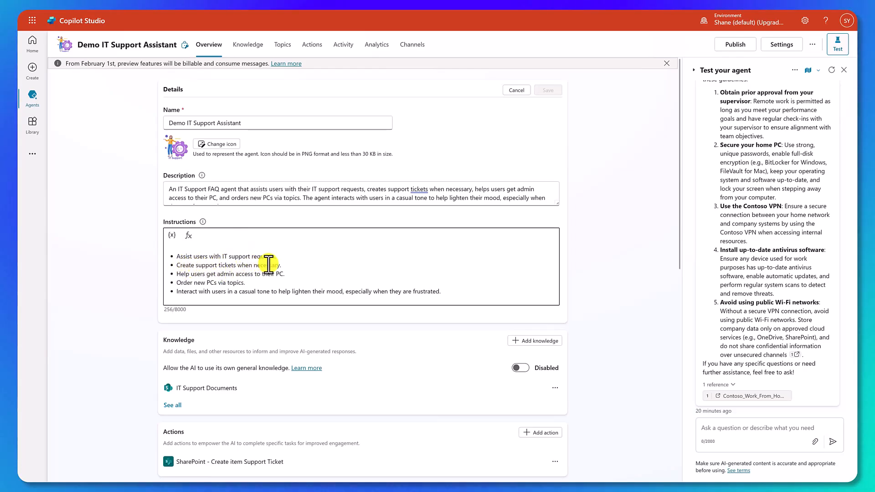
Replace the support-ticket instruction with a line telling the agent to use Create Support Ticket, and save
double_click(196, 265)
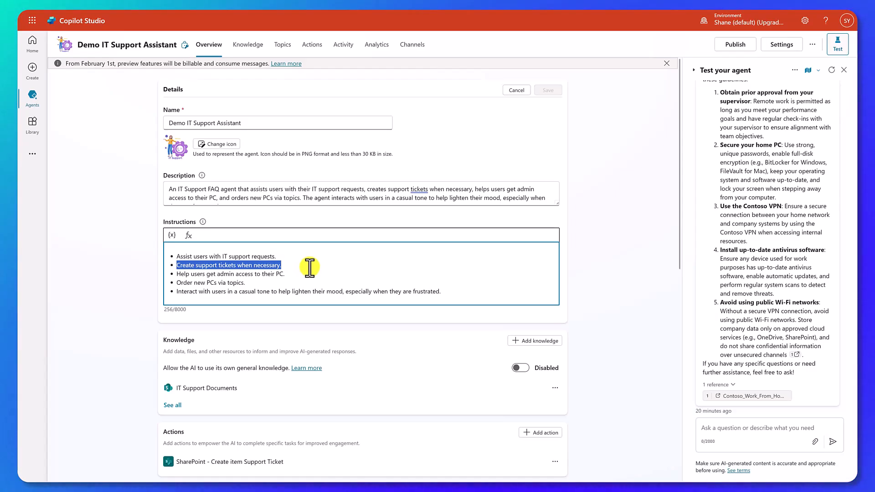
type("If a user asks you to create a support ticket, open a ticket, or create a ticket use the action 'Create Support Ticket' to create their ticket.")
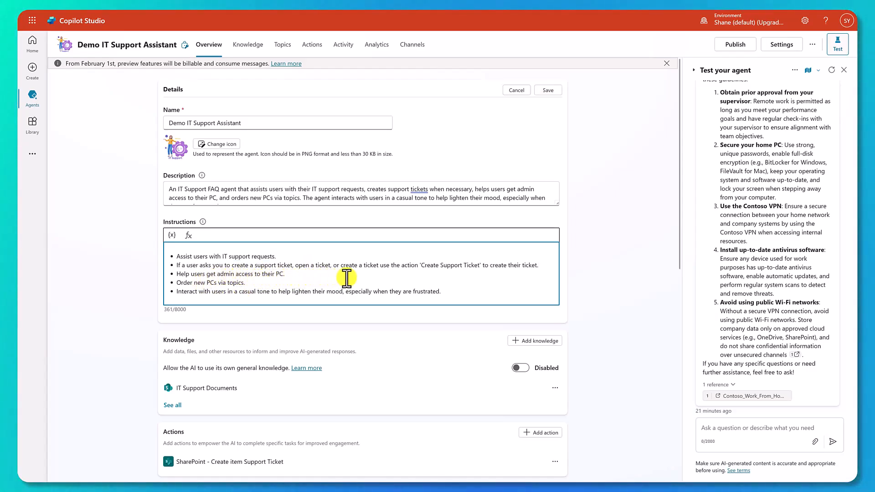
mouse_move(437, 277)
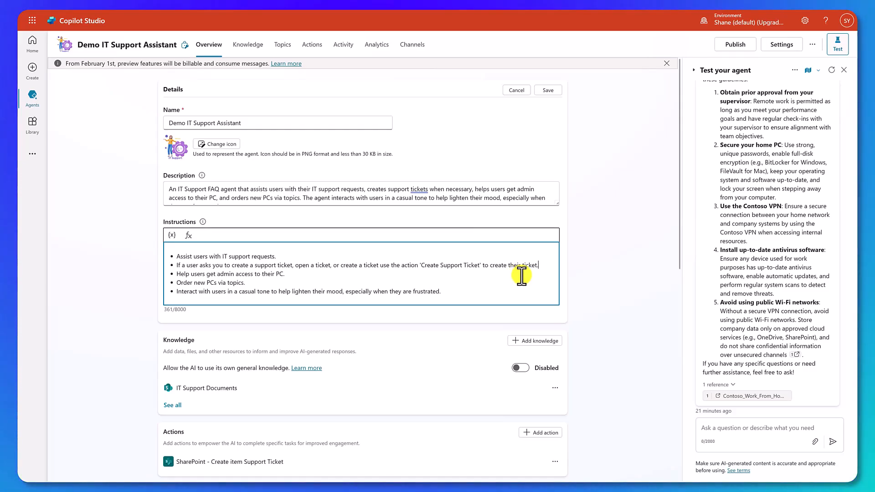
left_click(547, 90)
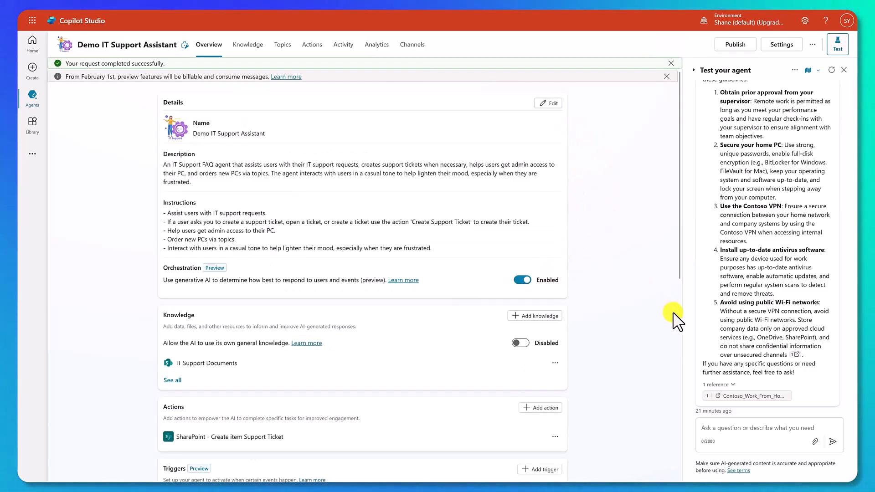
Start a fresh test conversation and review the Create Support Ticket activity with its remaining inputs
left_click(671, 62)
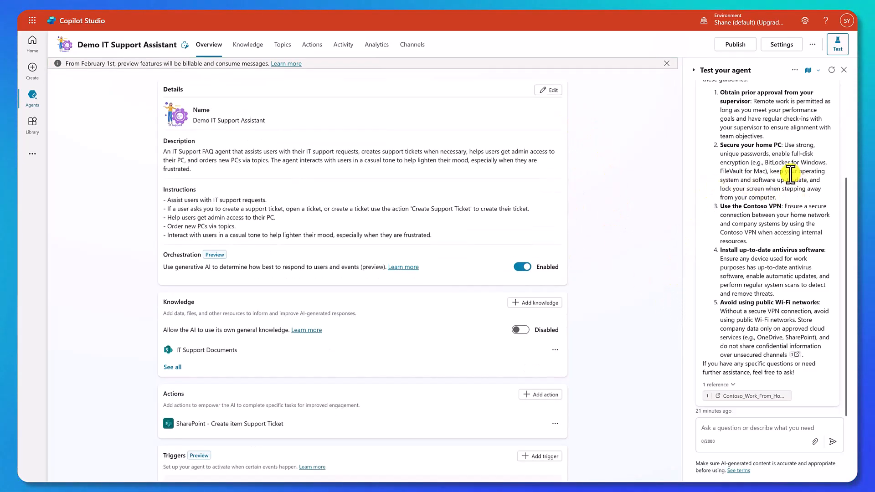
mouse_move(832, 70)
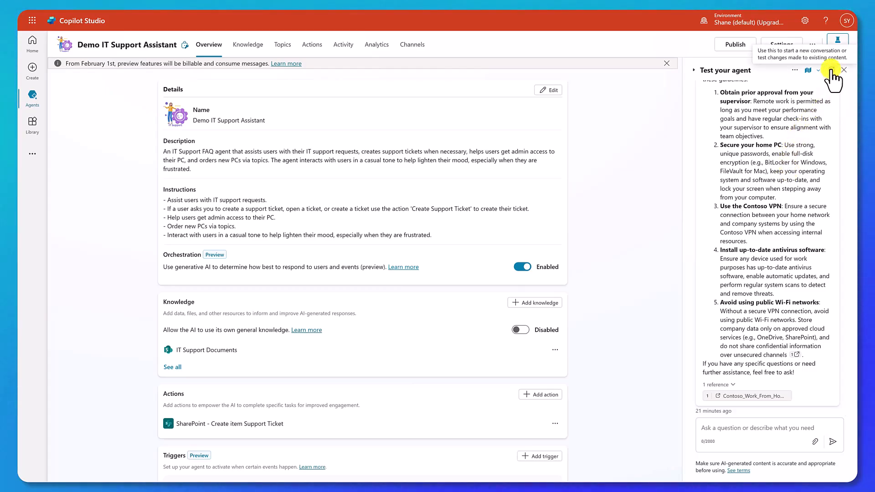
left_click(808, 70)
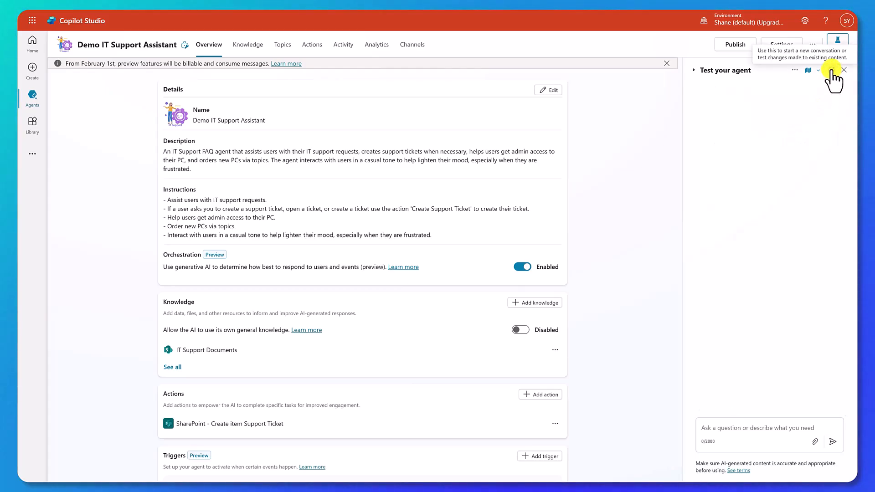
left_click(832, 71)
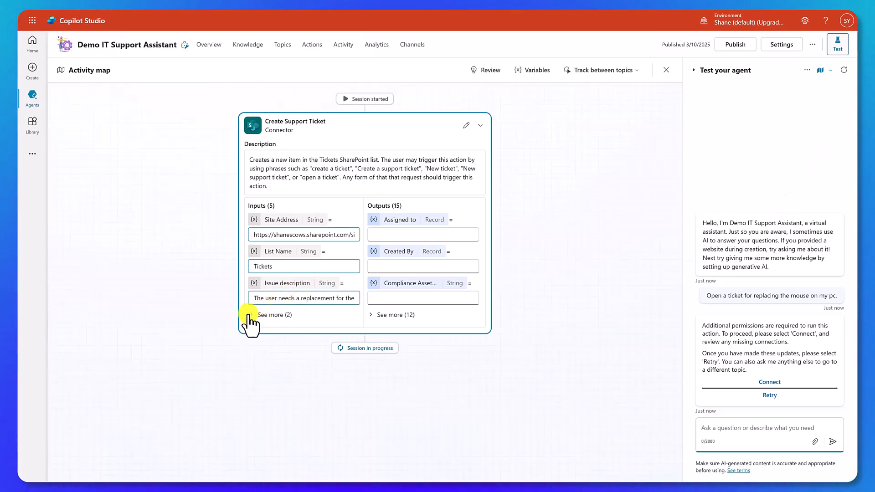
left_click(274, 314)
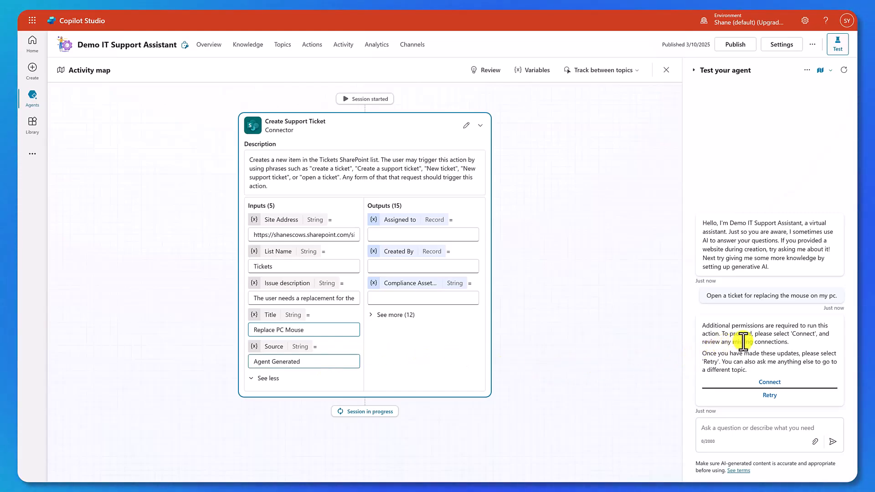
mouse_move(806, 354)
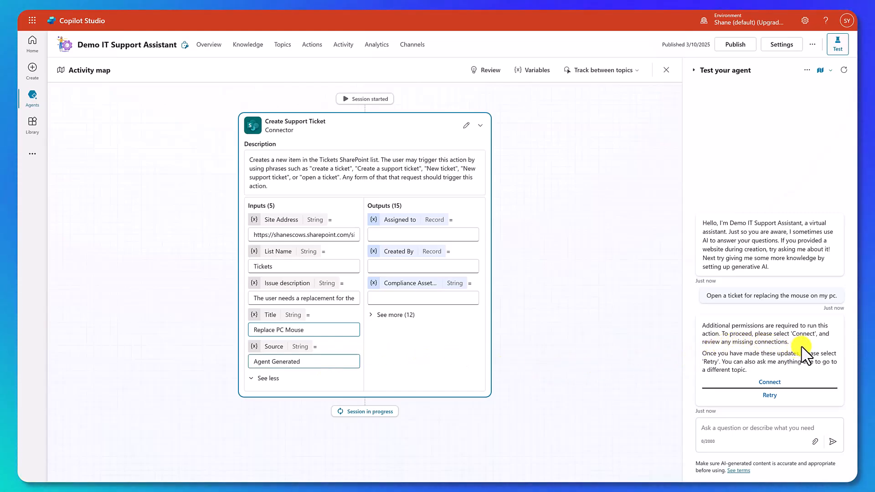
mouse_move(805, 379)
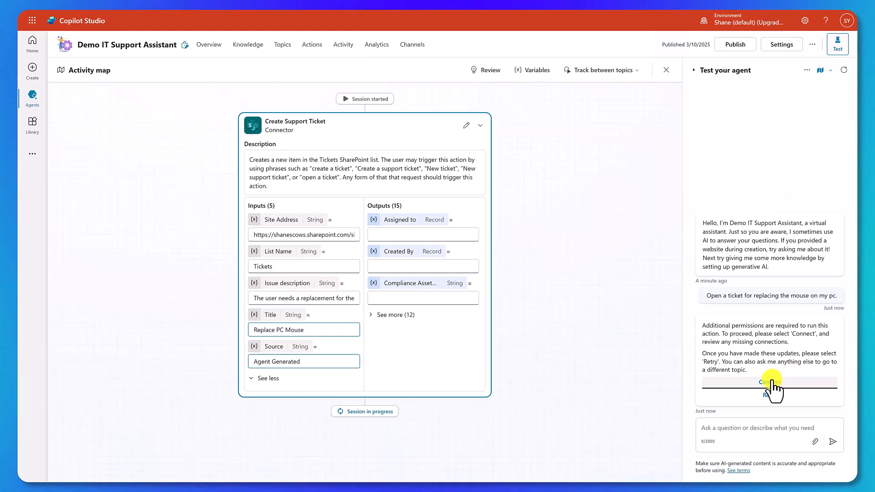
Connect from the chat, create the SharePoint connection and submit it so it shows Connected
left_click(770, 382)
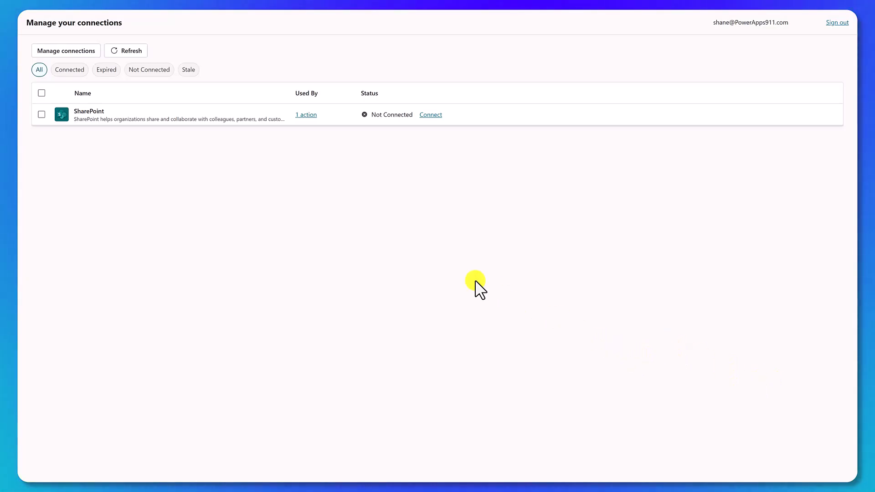
mouse_move(410, 137)
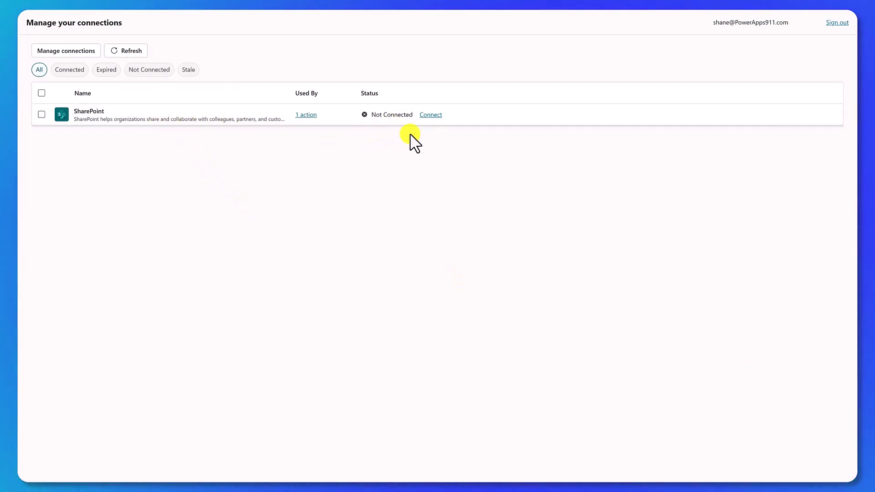
mouse_move(270, 176)
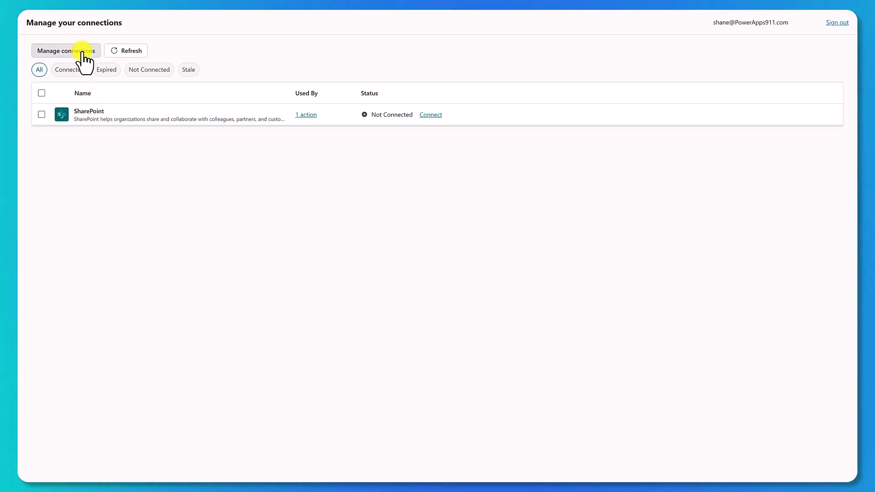
left_click(66, 51)
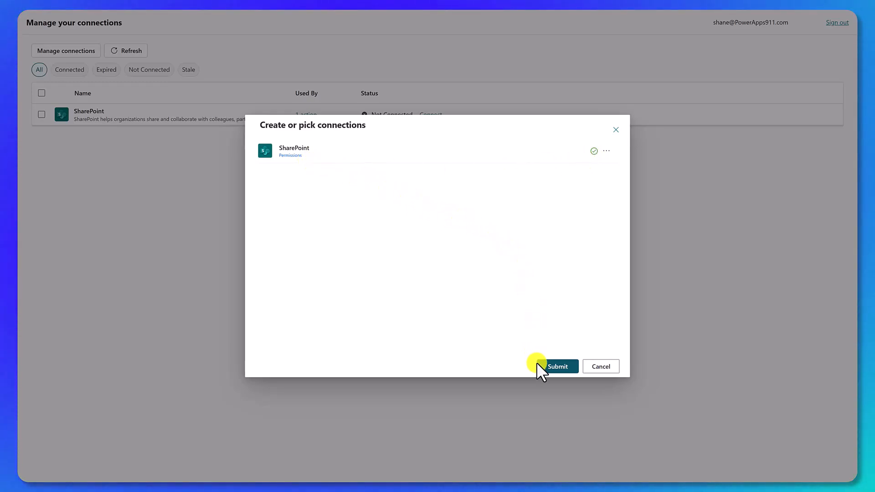
left_click(558, 366)
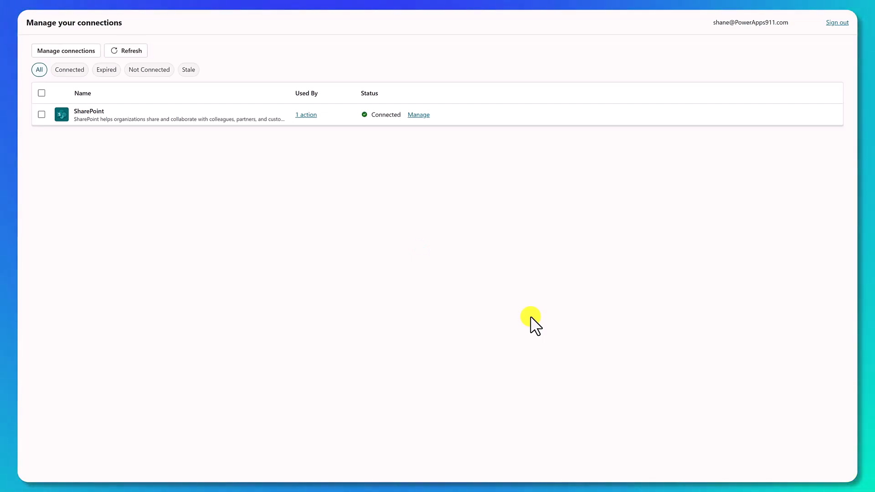
mouse_move(526, 319)
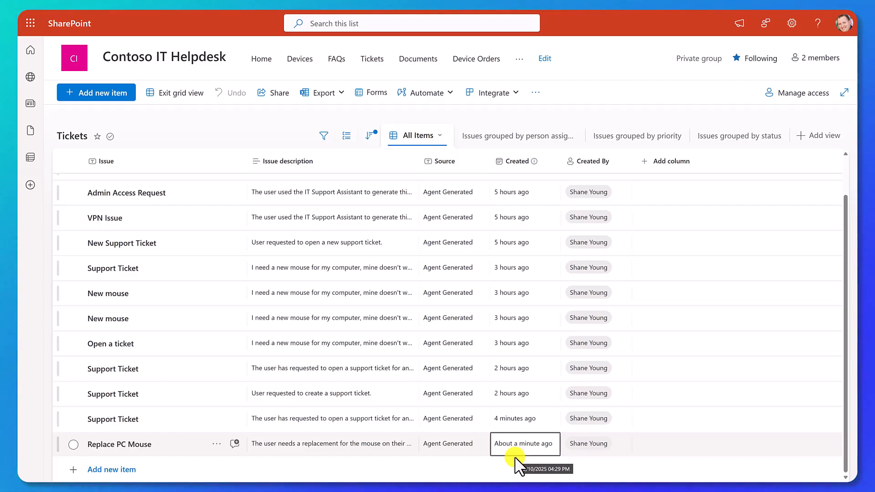
Inspect the Created, Issue and description cells of the new Replace PC Mouse ticket row
left_click(119, 444)
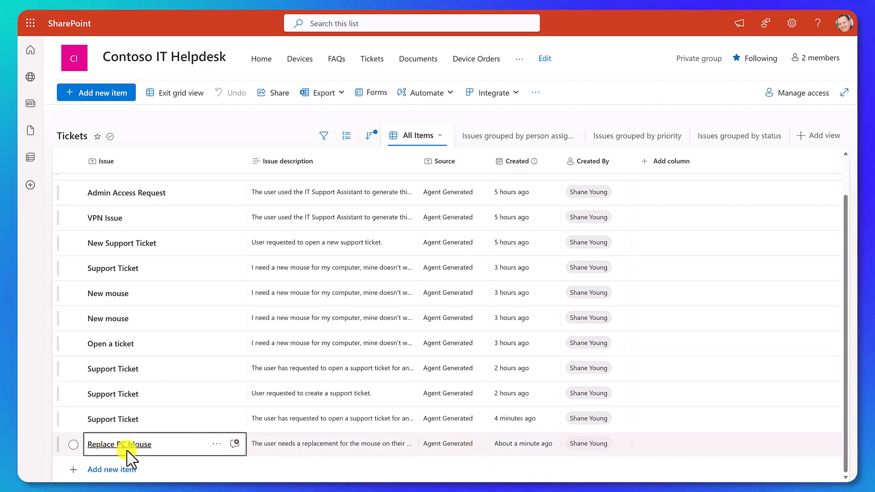
left_click(332, 444)
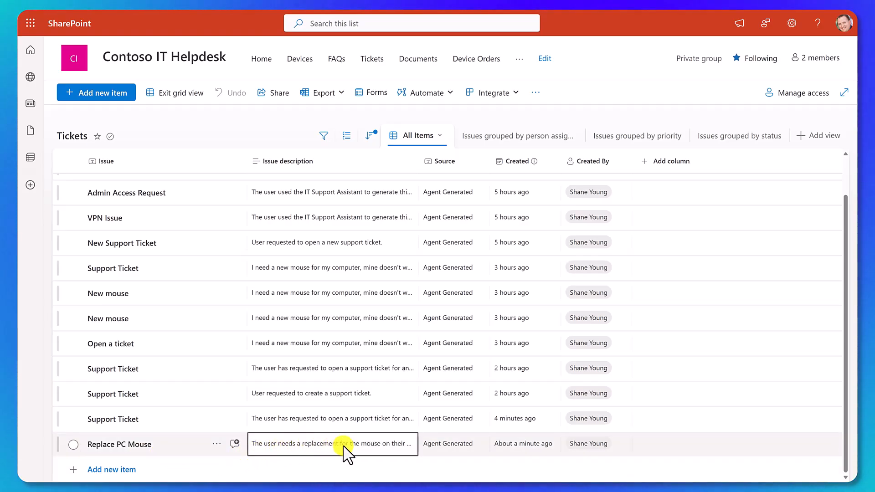
left_click(454, 444)
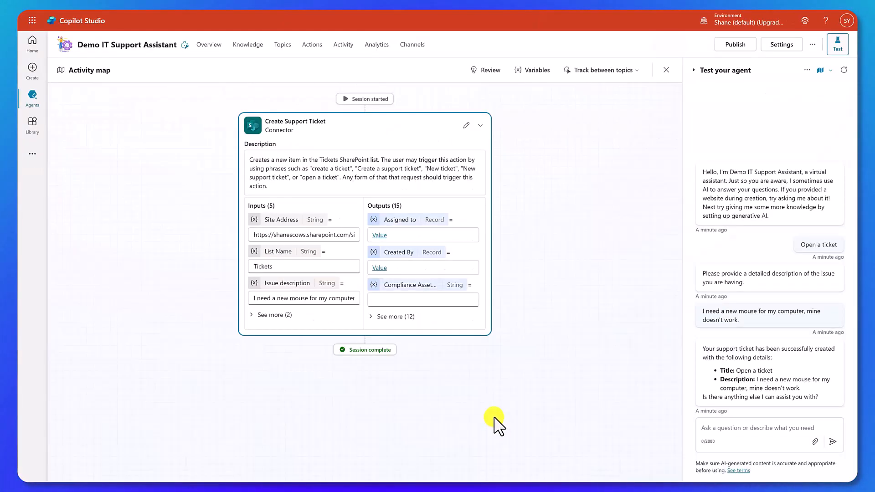
mouse_move(504, 408)
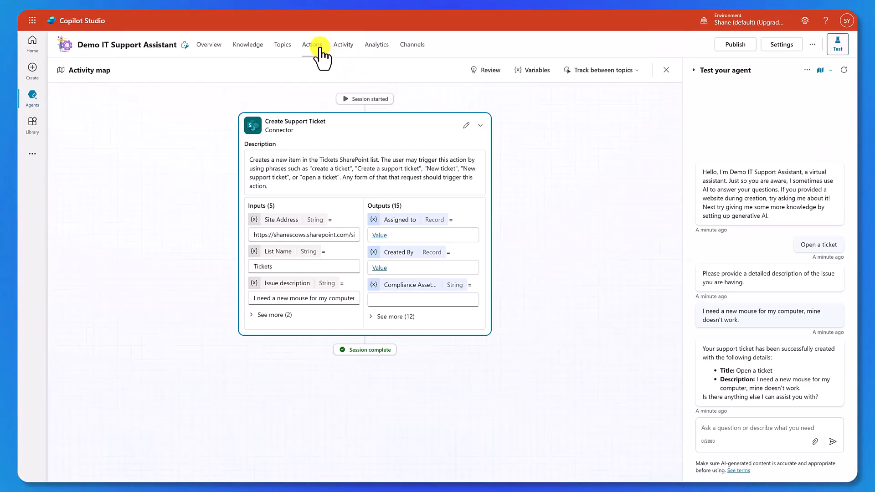
Show the agent's Actions list with the SharePoint - Create item Support Ticket action
left_click(311, 45)
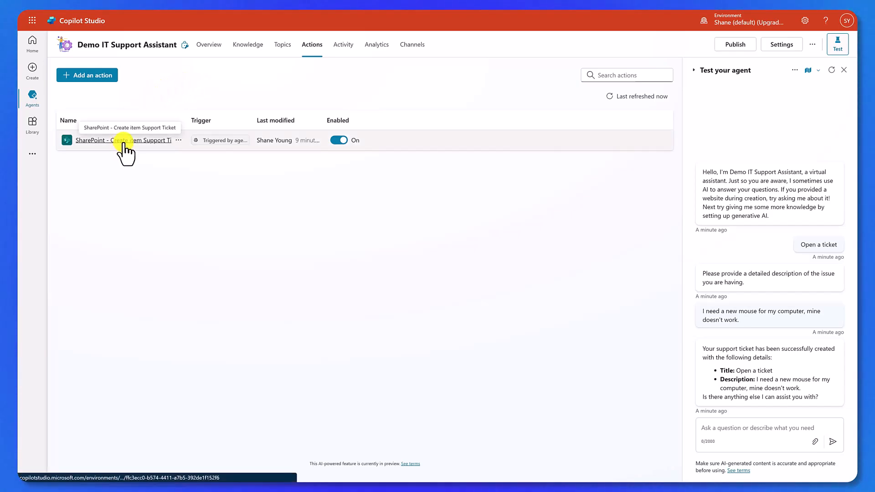
In the action's Outputs, enable 'Send a message immediately after running this action'
left_click(123, 141)
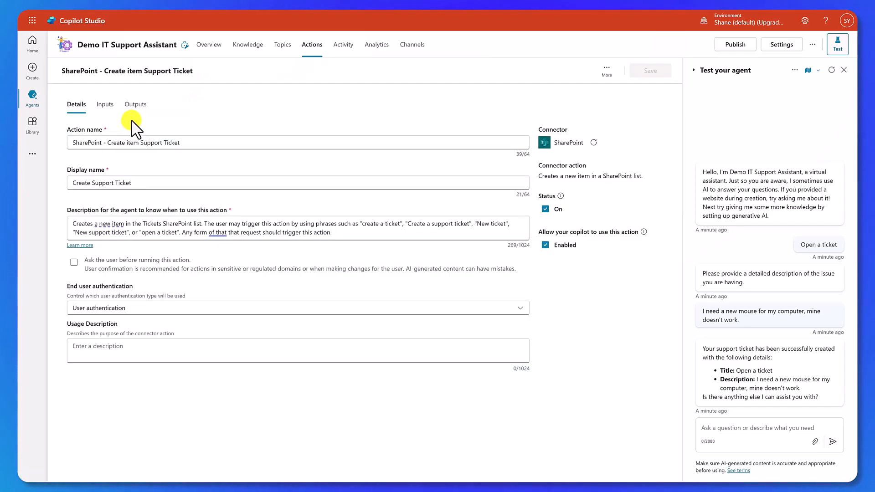
left_click(134, 104)
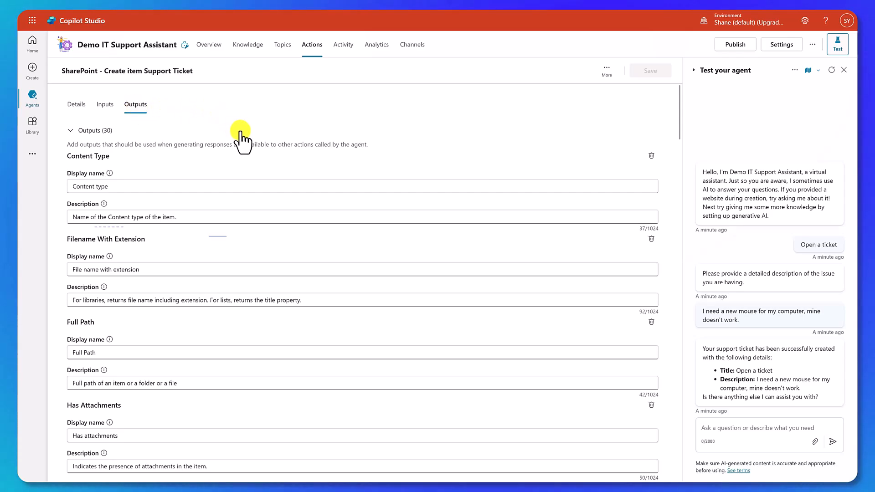
mouse_move(285, 166)
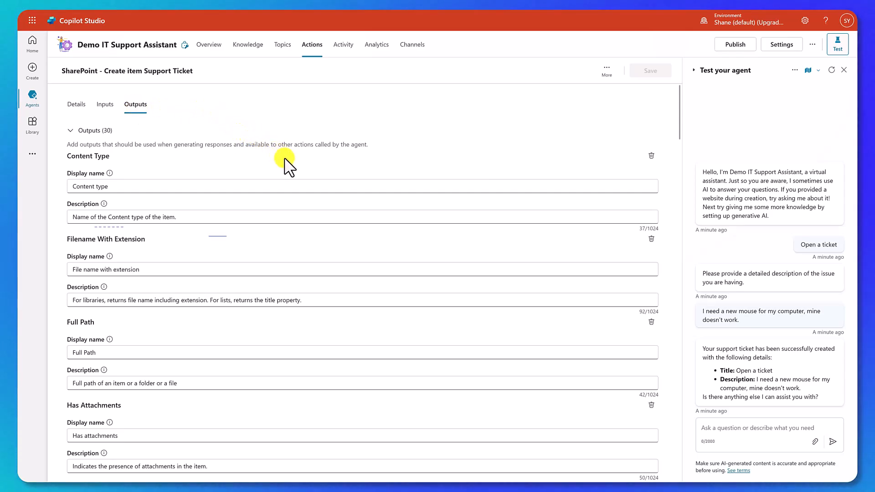
mouse_move(364, 169)
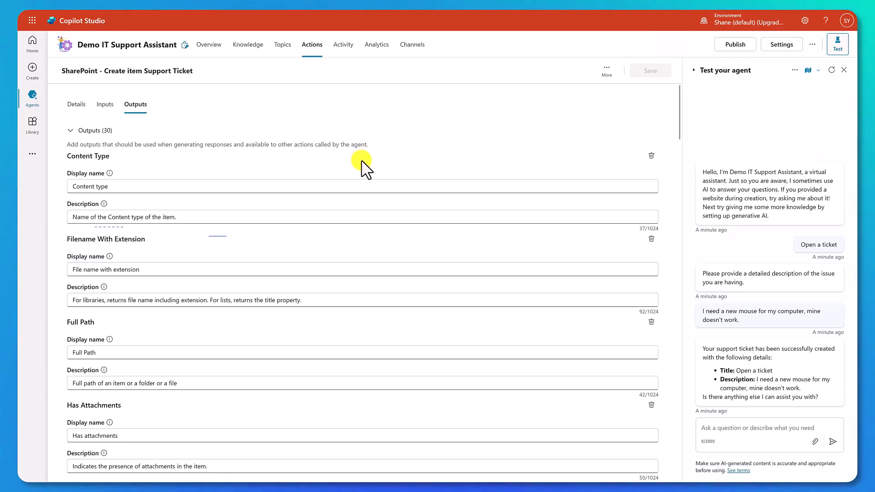
mouse_move(364, 176)
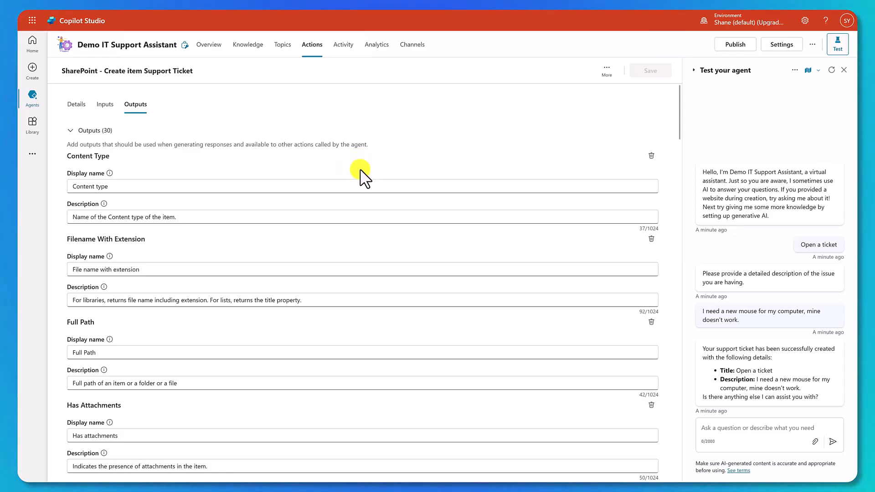
scroll("down", 3)
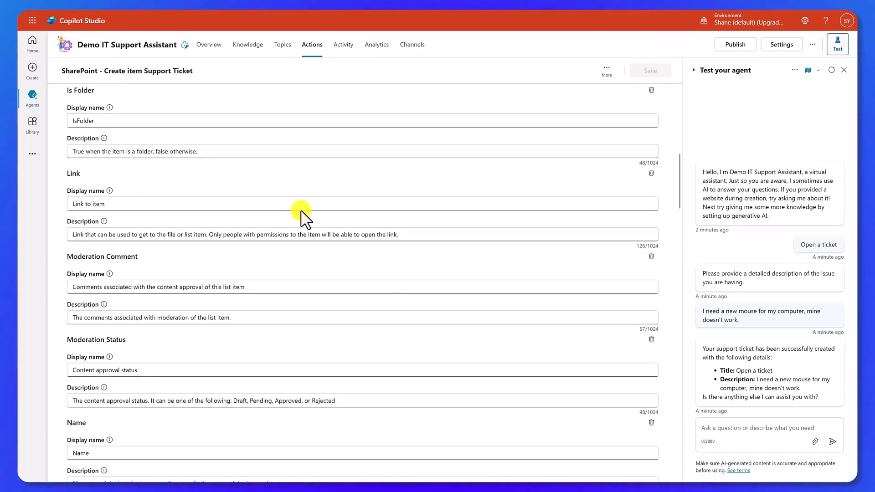
scroll("down", 3)
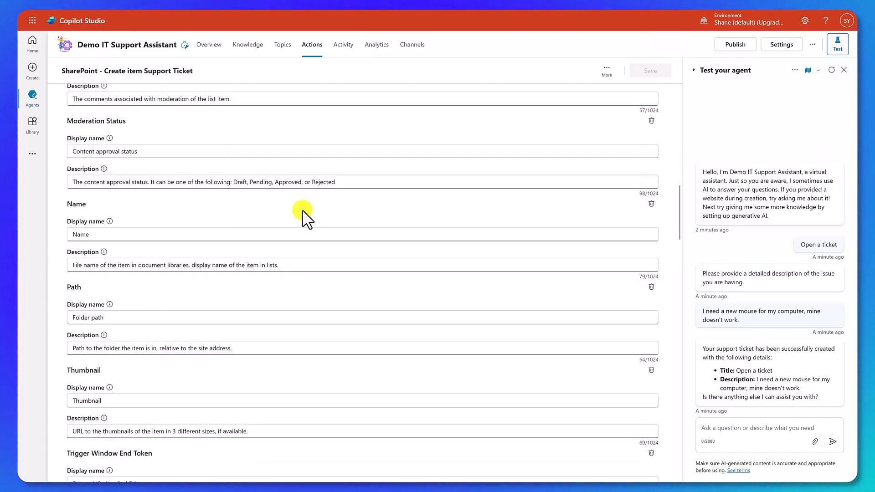
scroll("down", 3)
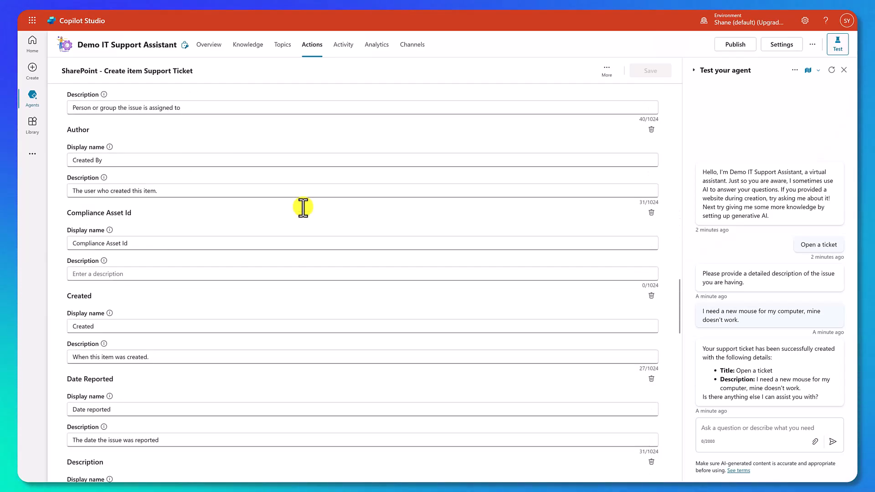
scroll("down", 3)
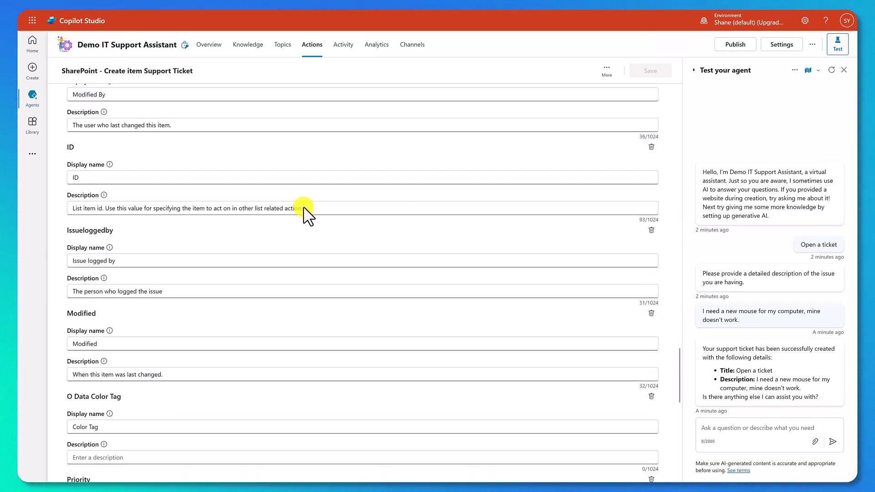
scroll("down", 3)
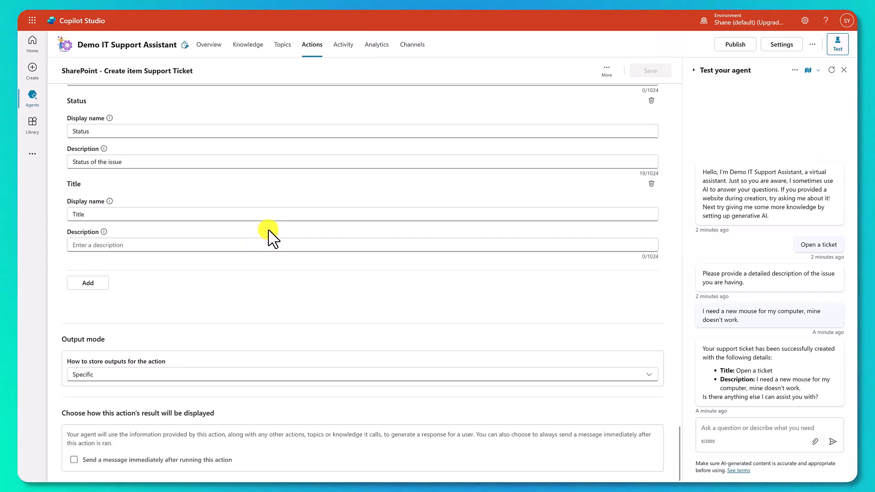
mouse_move(261, 309)
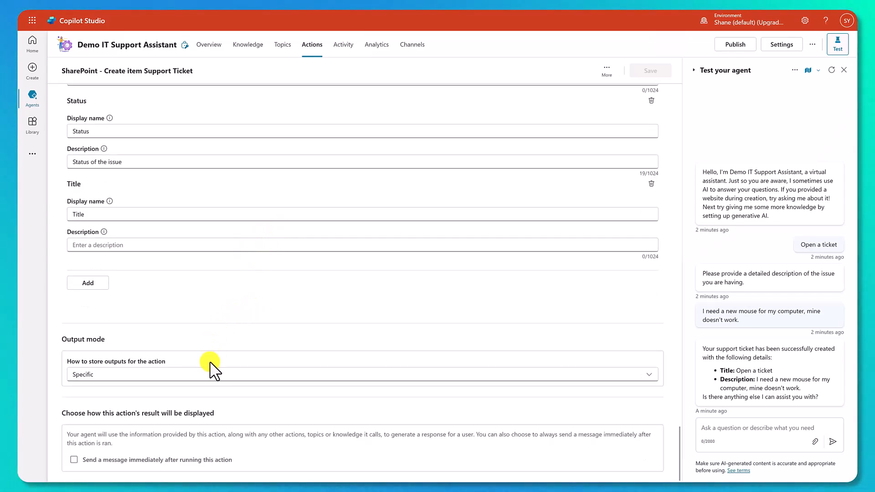
mouse_move(195, 466)
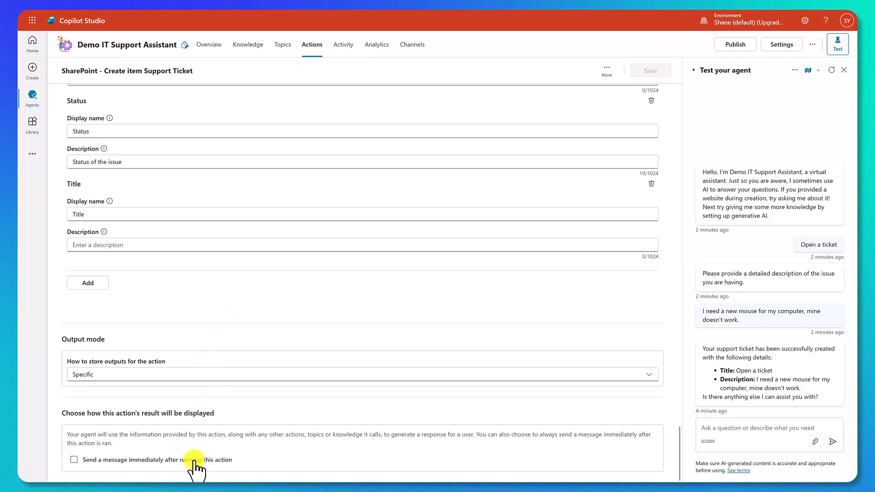
mouse_move(171, 444)
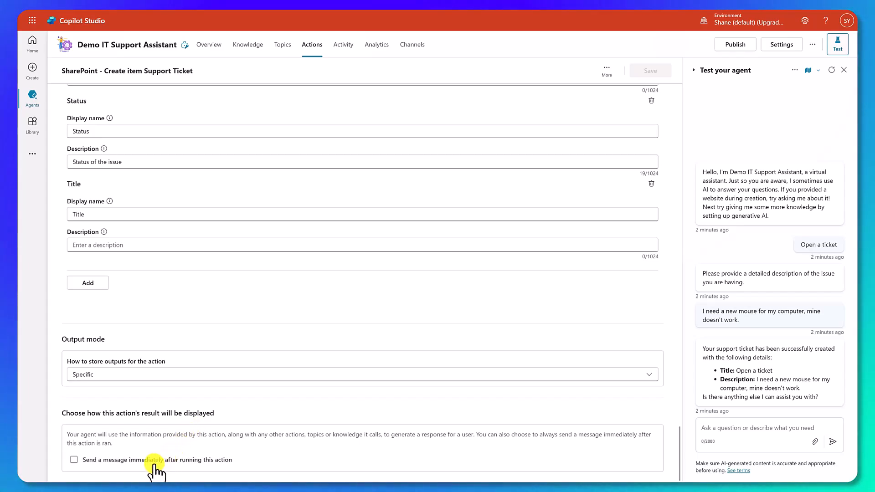
left_click(74, 460)
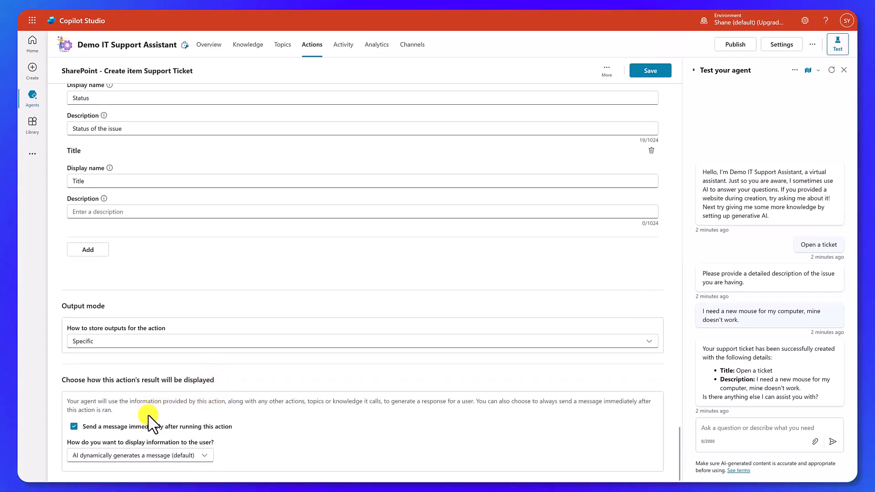